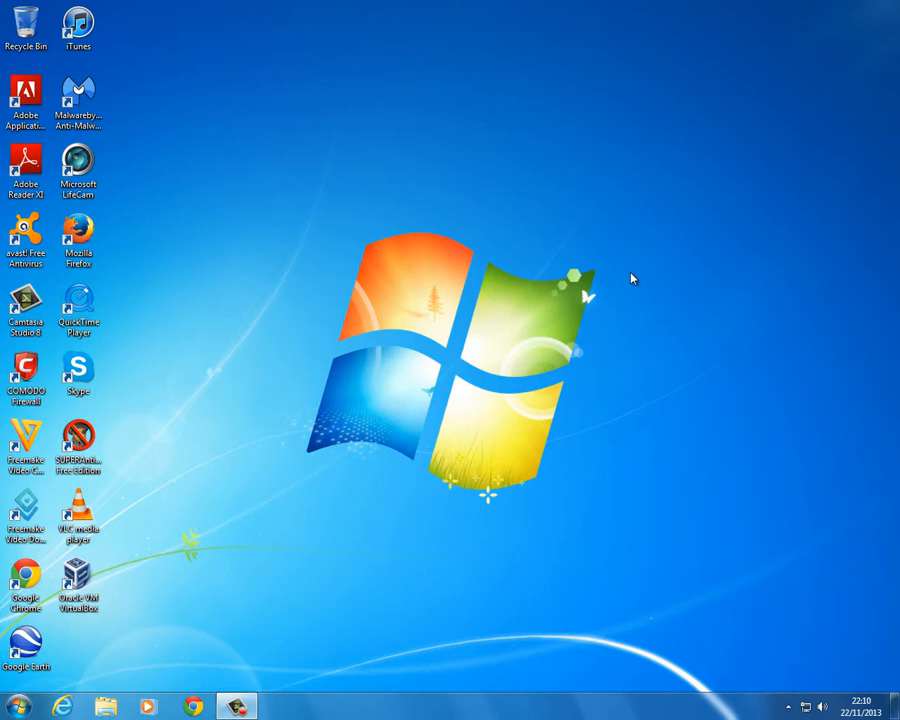
{"action": "mouse_move", "coordinate": [465, 430]}
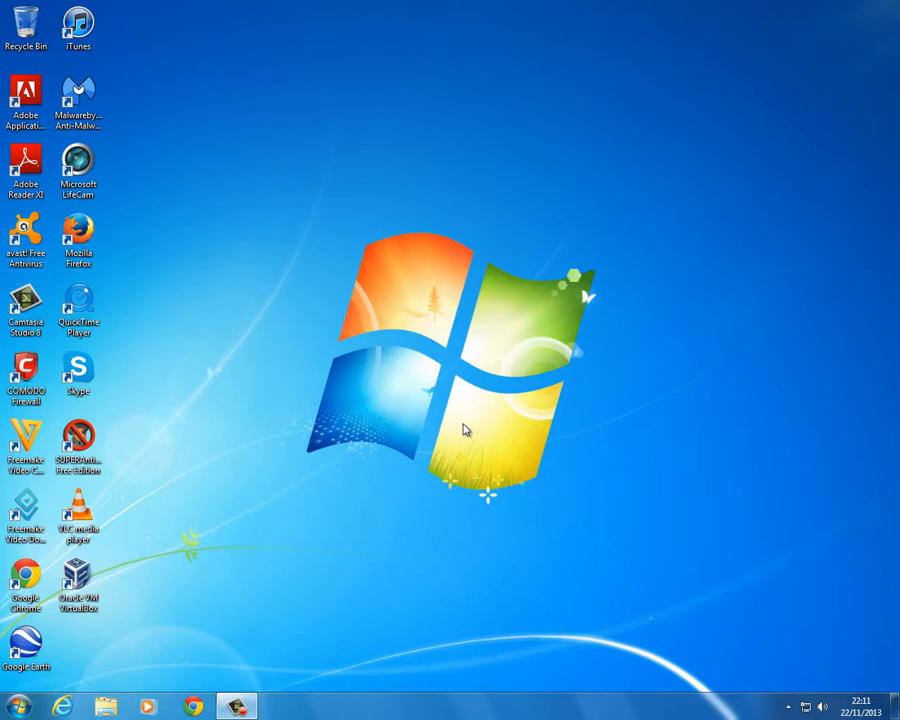
{"action": "mouse_move", "coordinate": [220, 513]}
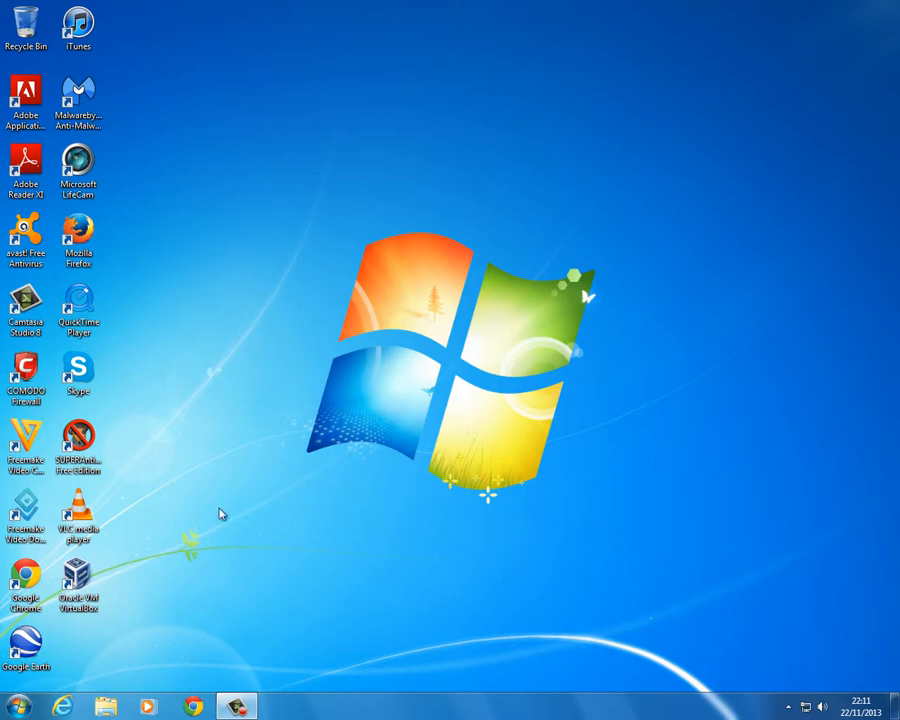
- Launch the Oracle VM VirtualBox Manager from its desktop shortcut
{"action": "double_click", "coordinate": [78, 587]}
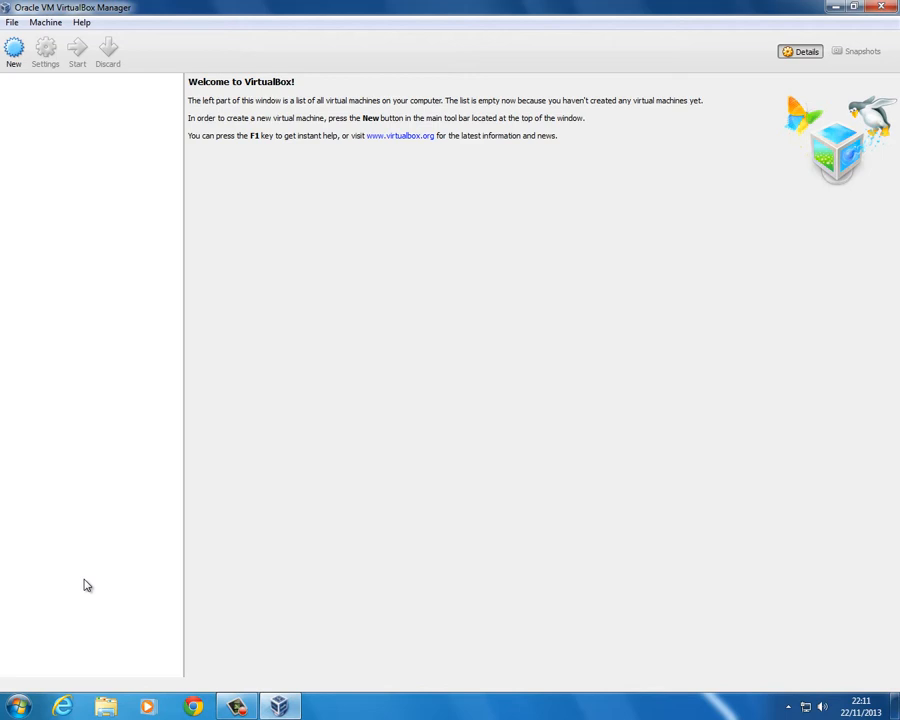
{"action": "mouse_move", "coordinate": [45, 47]}
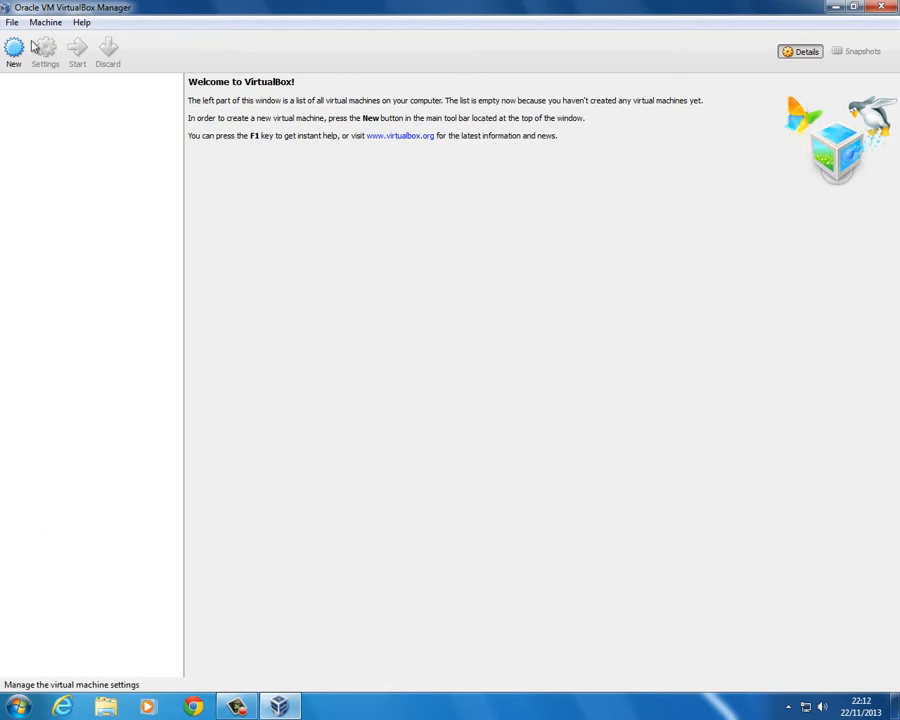
{"action": "left_click", "coordinate": [12, 22]}
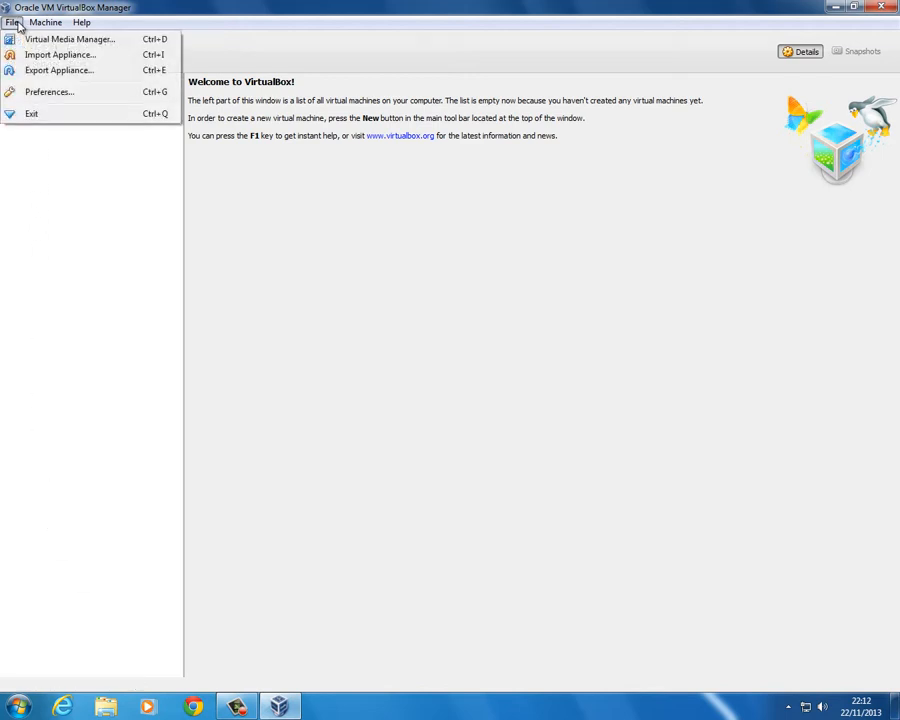
{"action": "left_click", "coordinate": [49, 91]}
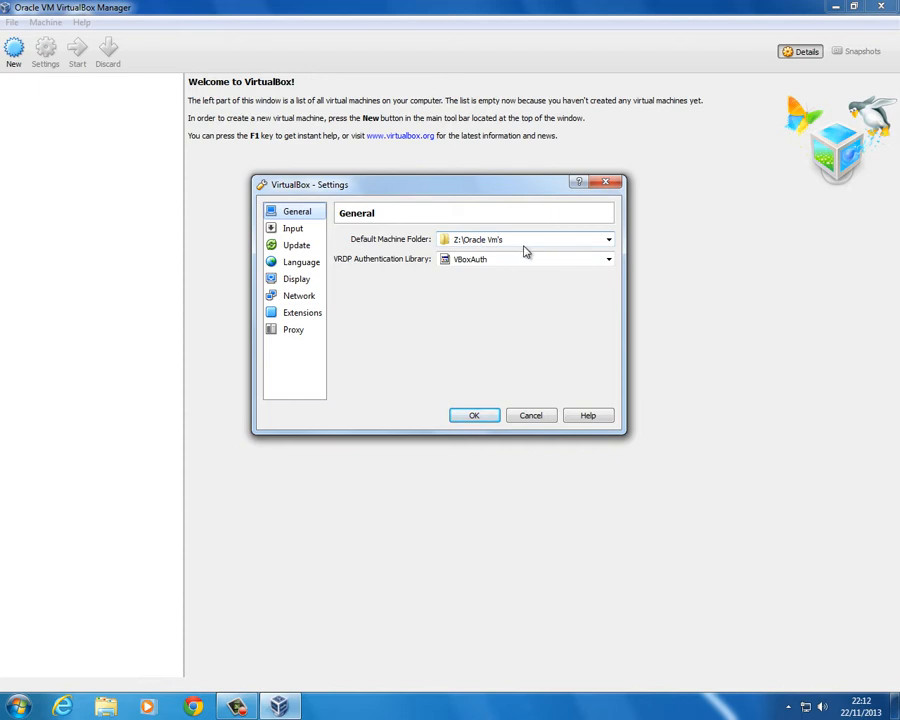
{"action": "mouse_move", "coordinate": [525, 239]}
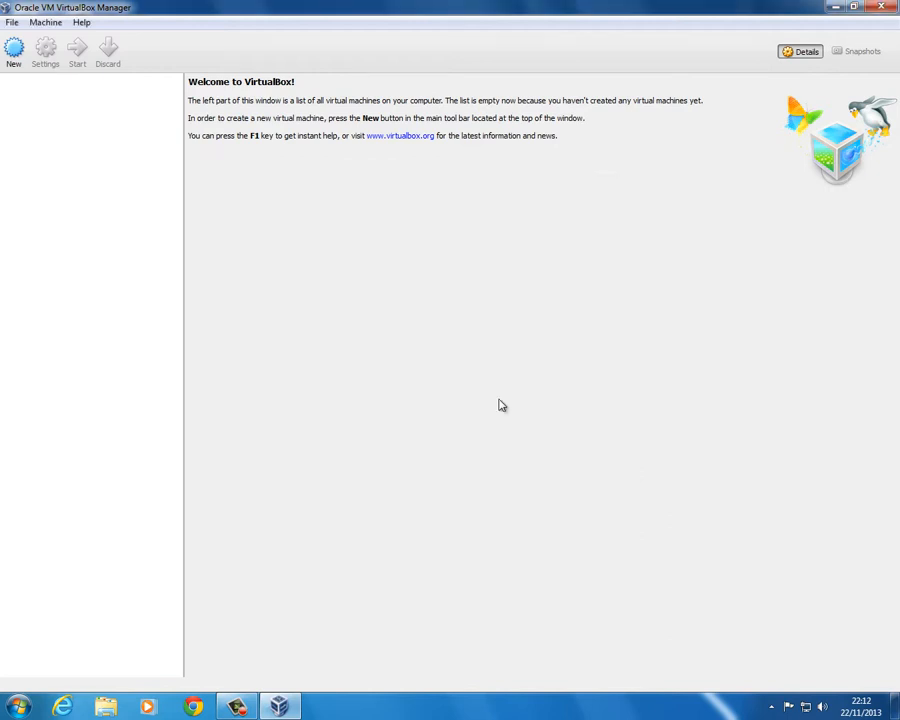
{"action": "mouse_move", "coordinate": [270, 24]}
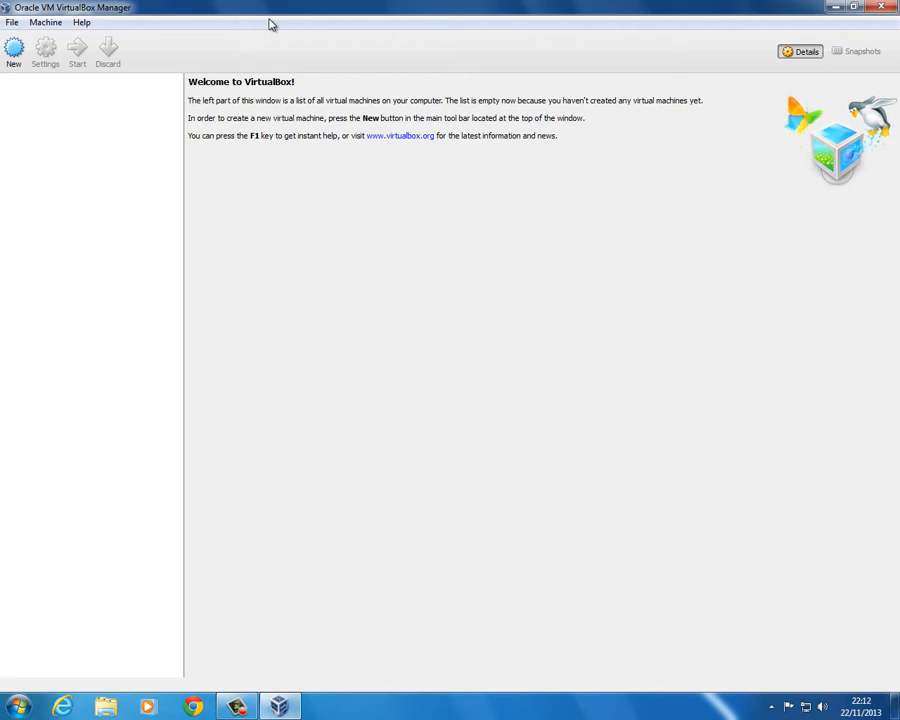
- Start a new machine with version Windows 8.1 (64 bit) named 'Windows 8.1 64Bit'
{"action": "left_click", "coordinate": [14, 48]}
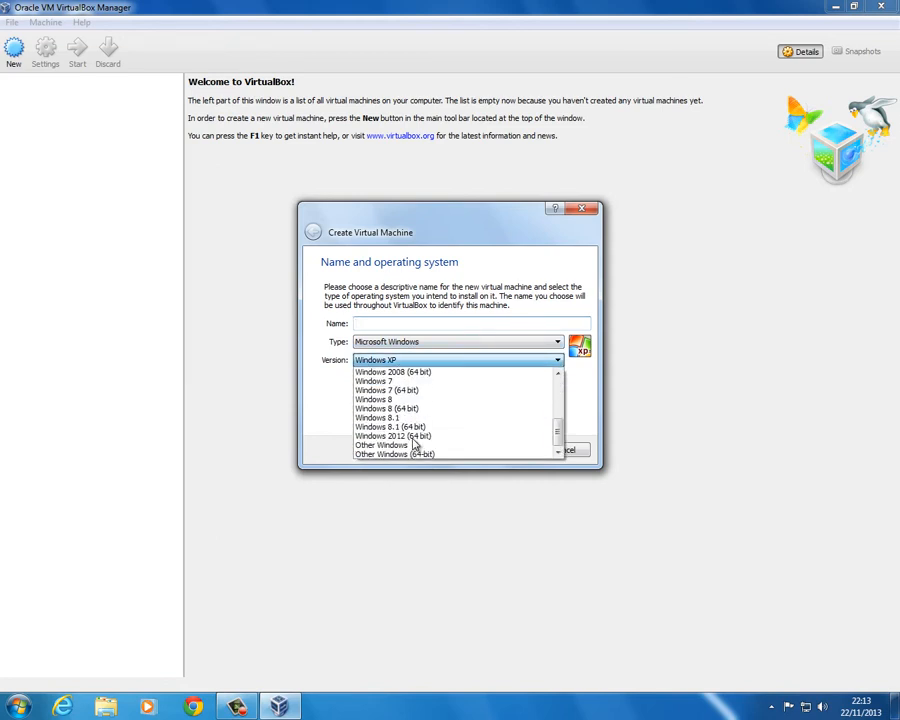
{"action": "left_click", "coordinate": [386, 427]}
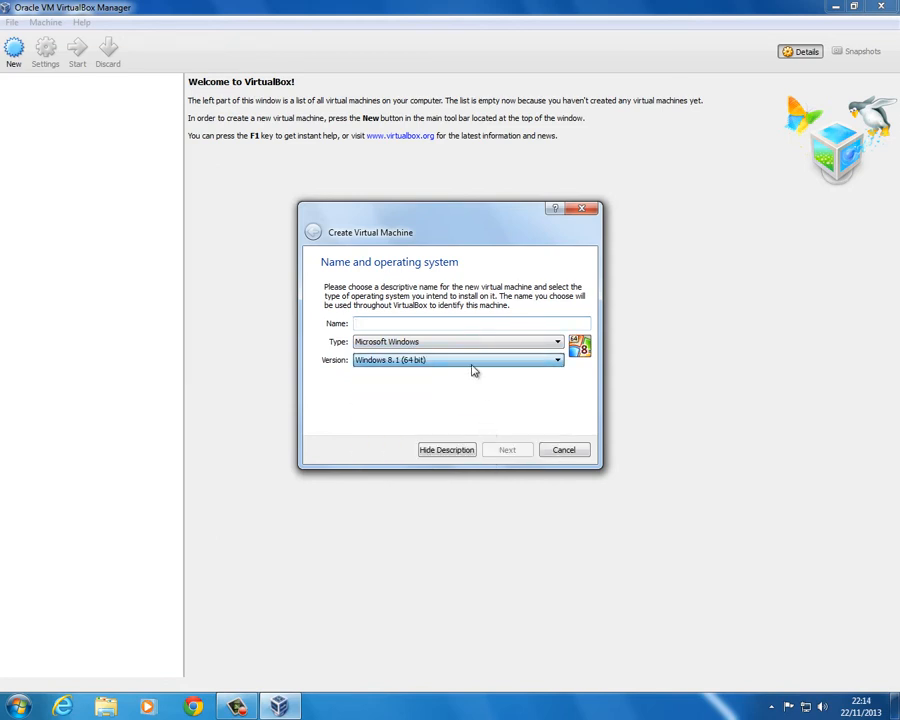
{"action": "left_click", "coordinate": [450, 323]}
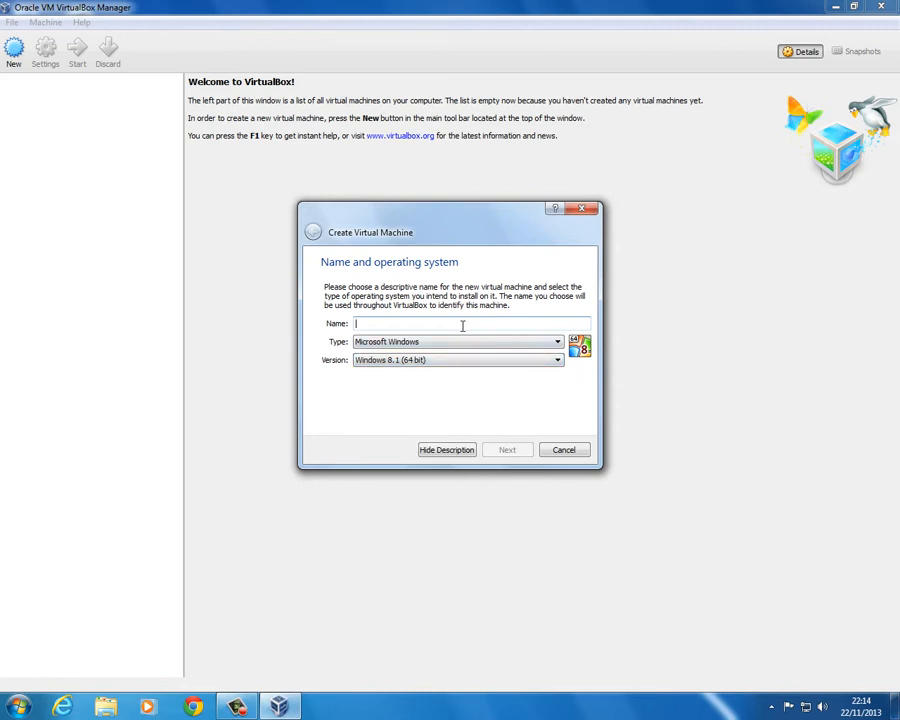
{"action": "type", "text": "Windows"}
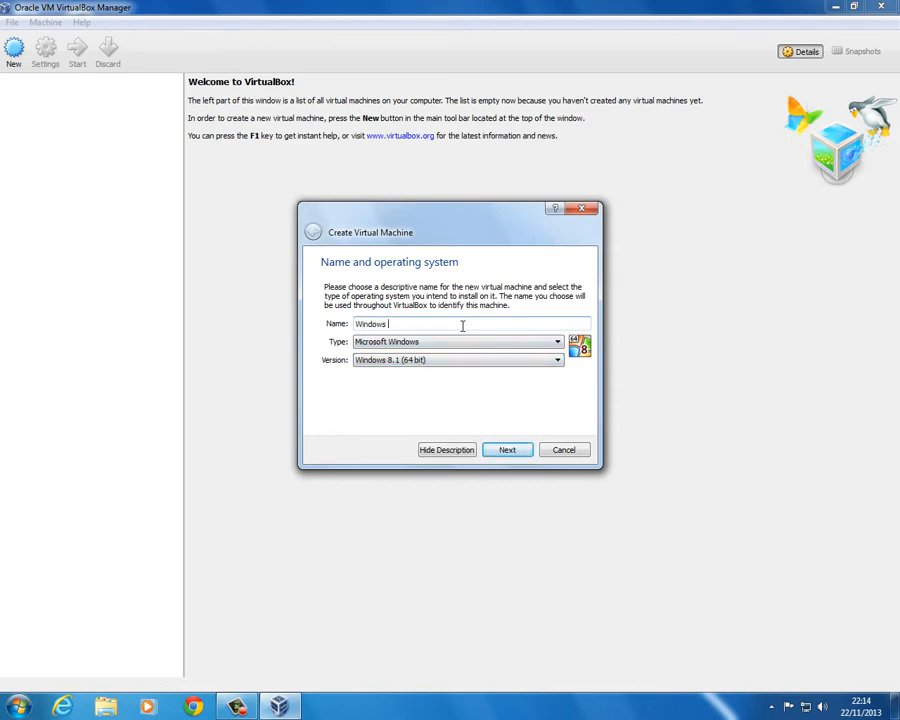
{"action": "type", "text": "8.1 64Bit"}
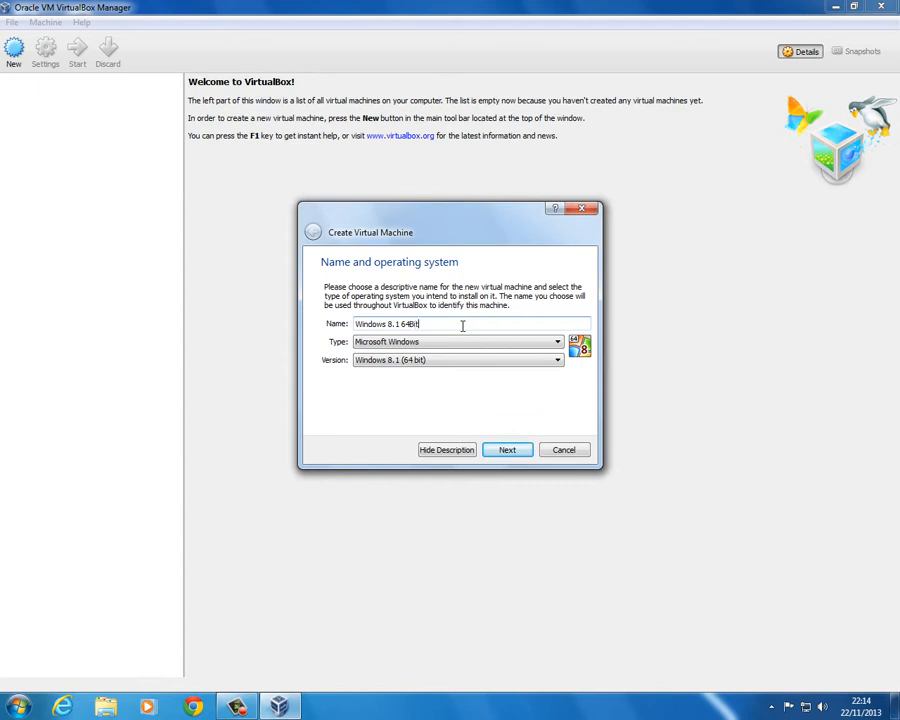
- Advance to the memory size page, which shows the recommended 2048 MB
{"action": "left_click", "coordinate": [507, 449]}
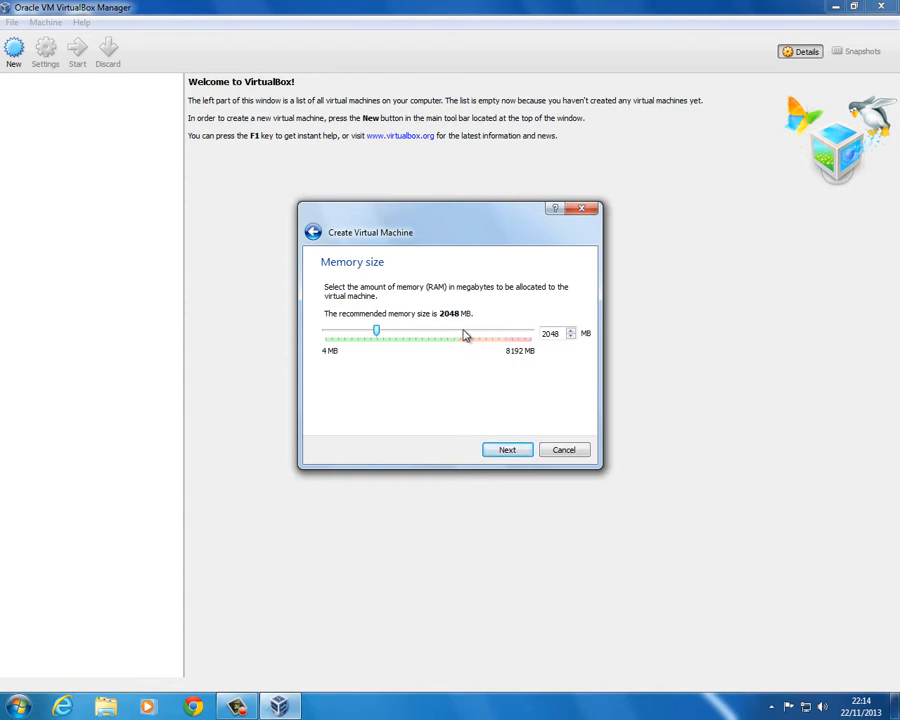
{"action": "mouse_move", "coordinate": [368, 331]}
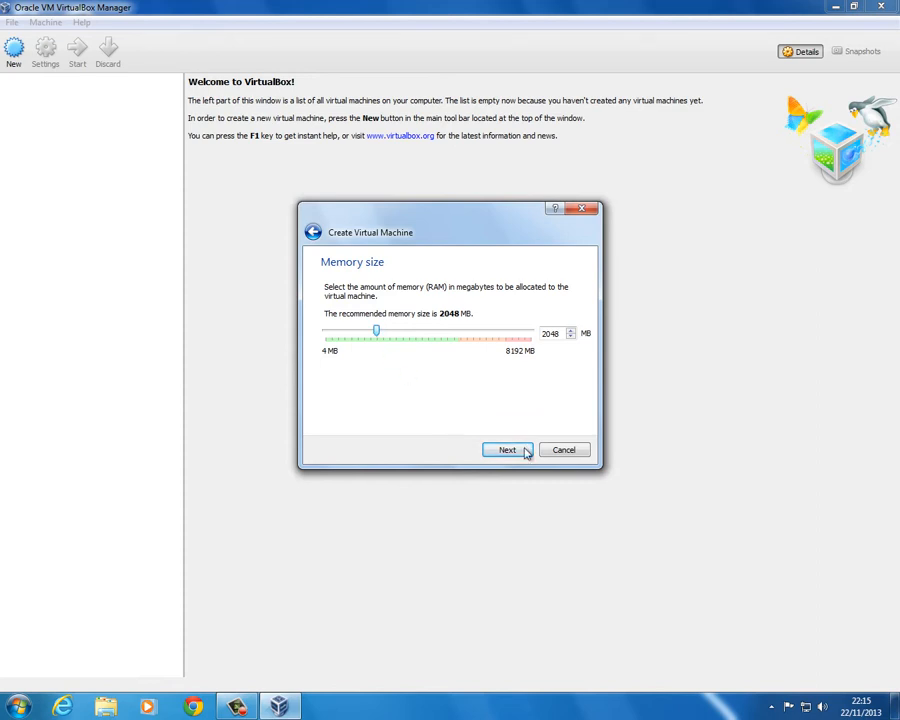
- Keep 2048 MB of memory and choose to create a new virtual hard drive
{"action": "left_click", "coordinate": [507, 449]}
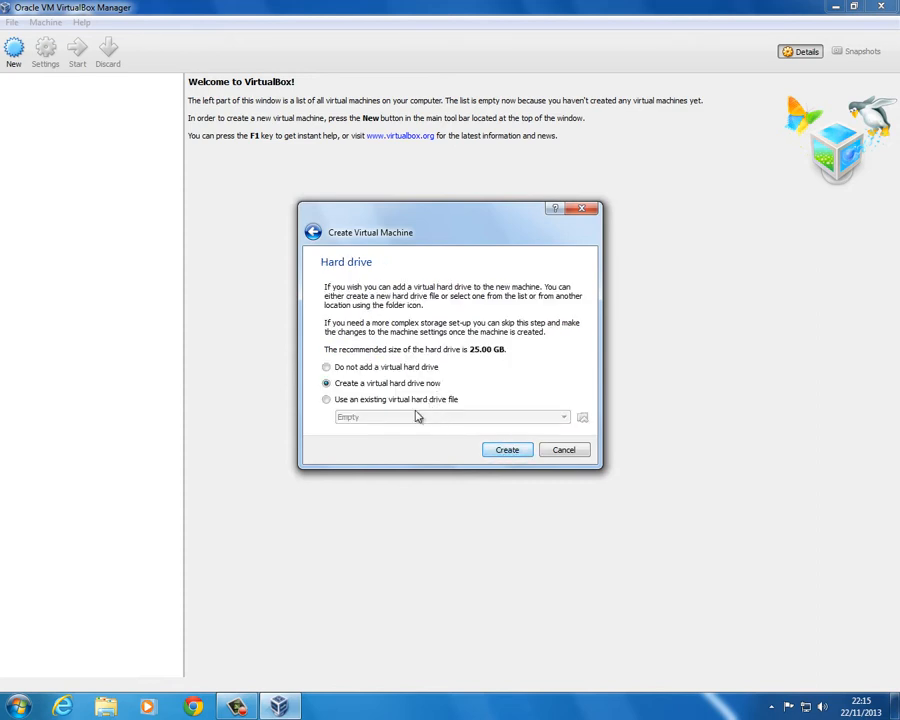
{"action": "left_click", "coordinate": [507, 449]}
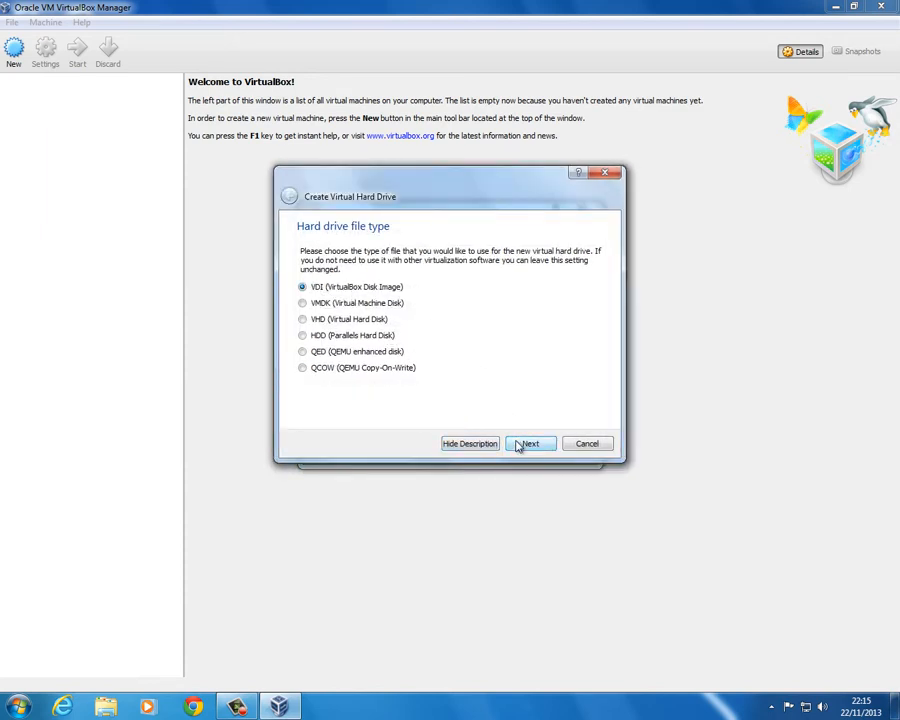
- Keep VDI as the disk file type and select Fixed size storage
{"action": "left_click", "coordinate": [530, 443]}
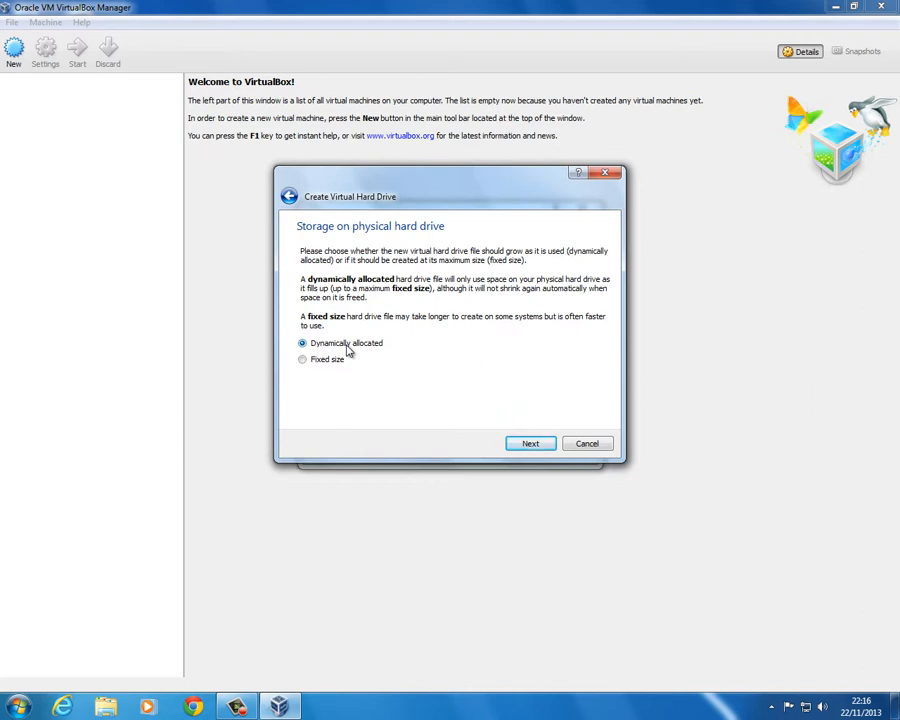
{"action": "mouse_move", "coordinate": [347, 380]}
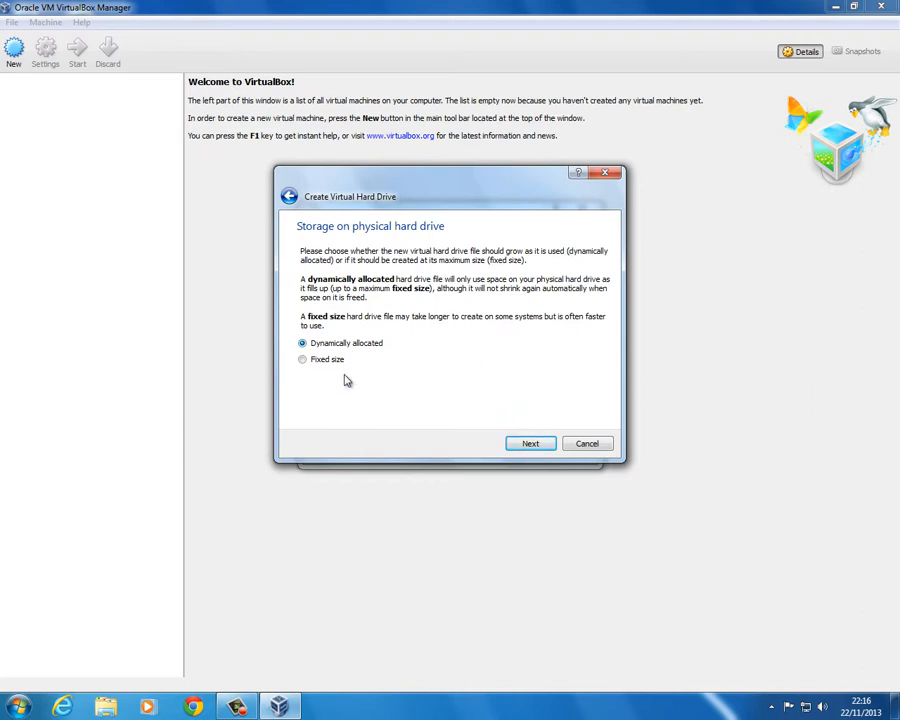
{"action": "left_click", "coordinate": [302, 359]}
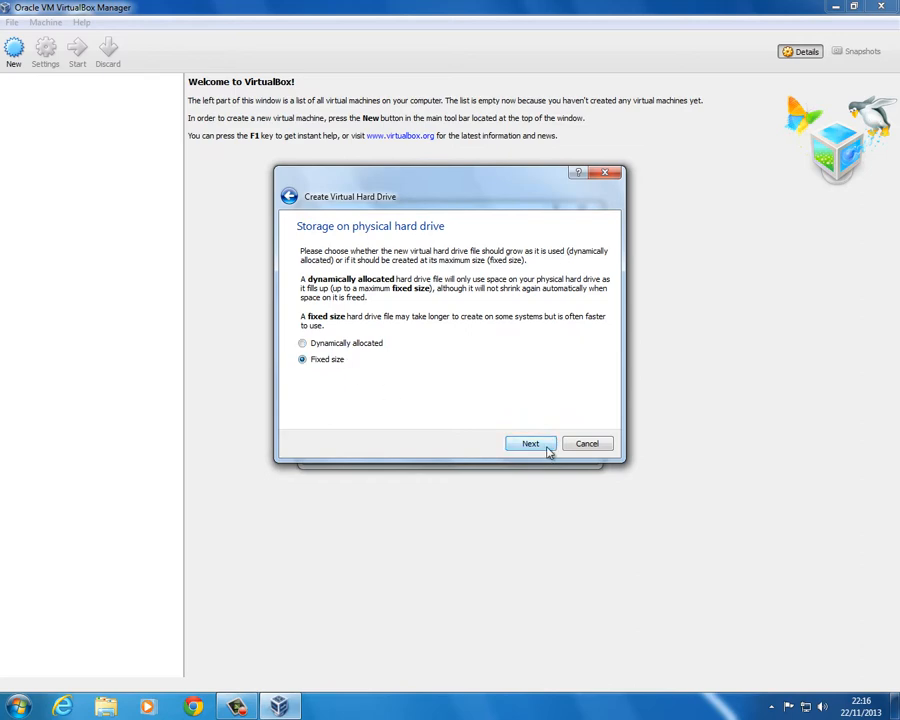
- Accept the default disk file location and create the 25.00 GB virtual hard drive
{"action": "left_click", "coordinate": [530, 443]}
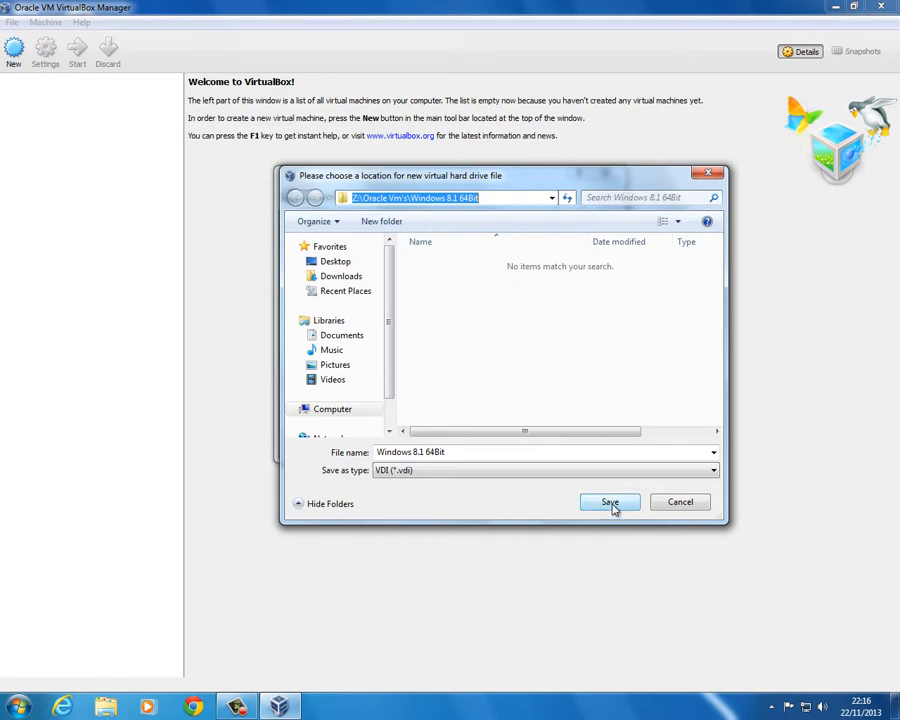
{"action": "left_click", "coordinate": [609, 501]}
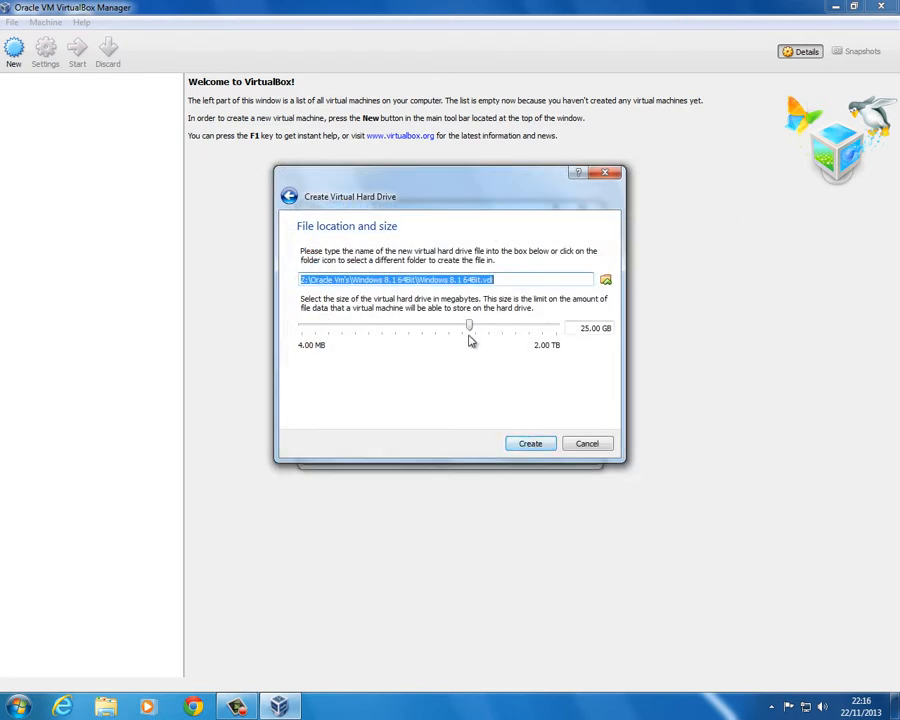
{"action": "mouse_move", "coordinate": [492, 352]}
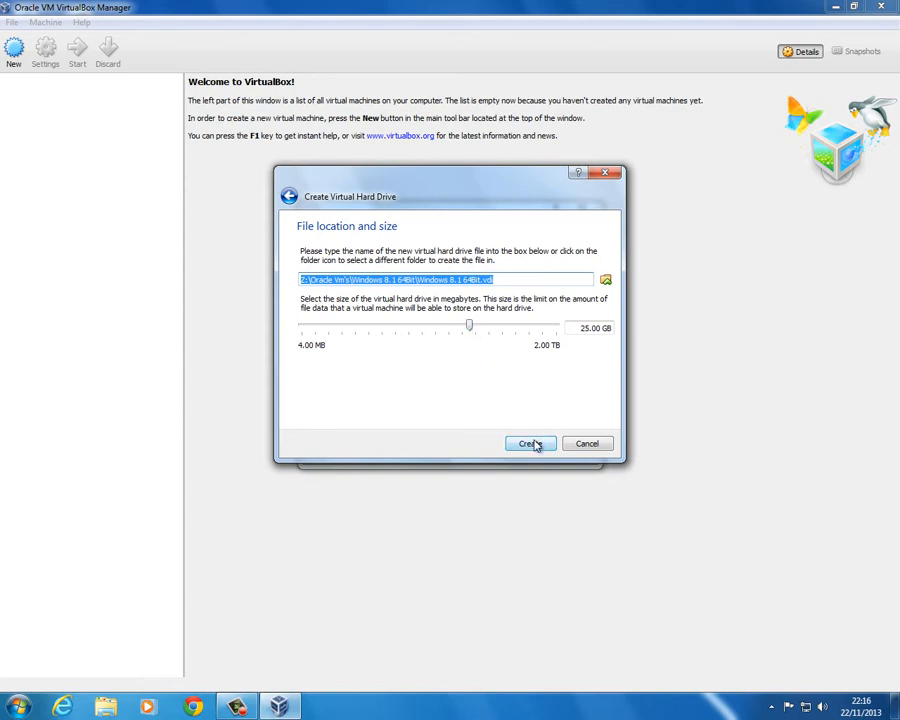
{"action": "left_click", "coordinate": [530, 443]}
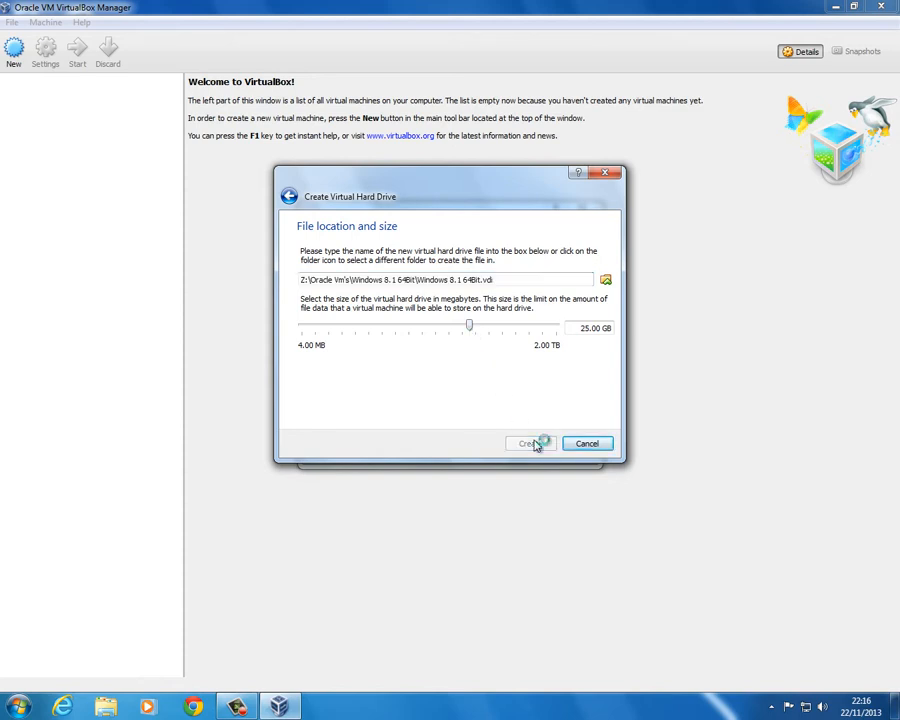
{"action": "left_click", "coordinate": [528, 443]}
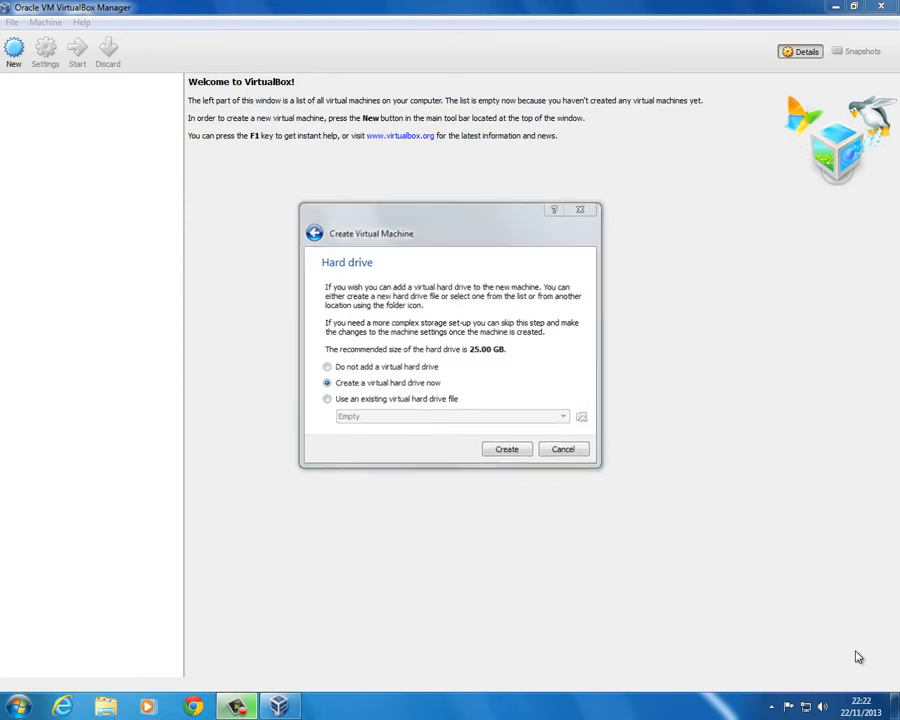
- Create the Windows 8.1 64Bit machine and set its video memory to 128 MB
{"action": "left_click", "coordinate": [507, 448]}
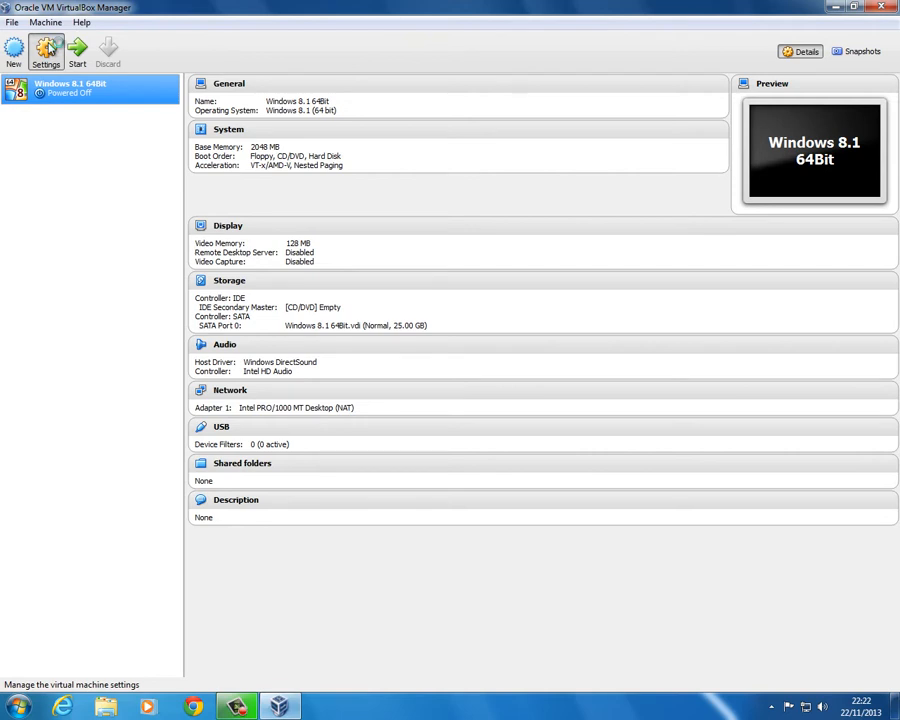
{"action": "left_click", "coordinate": [46, 51]}
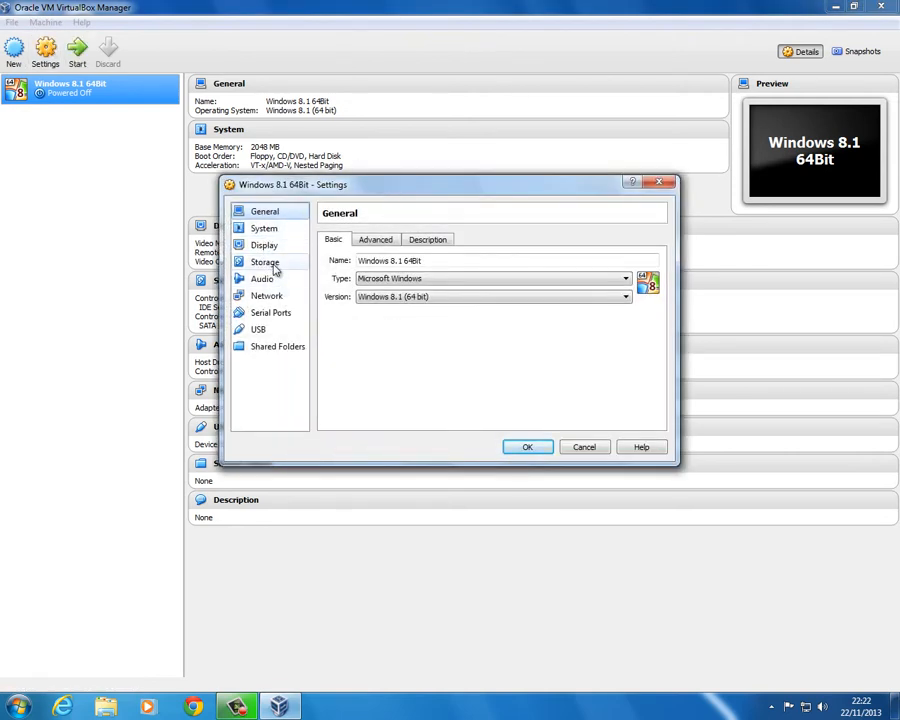
{"action": "left_click", "coordinate": [265, 262]}
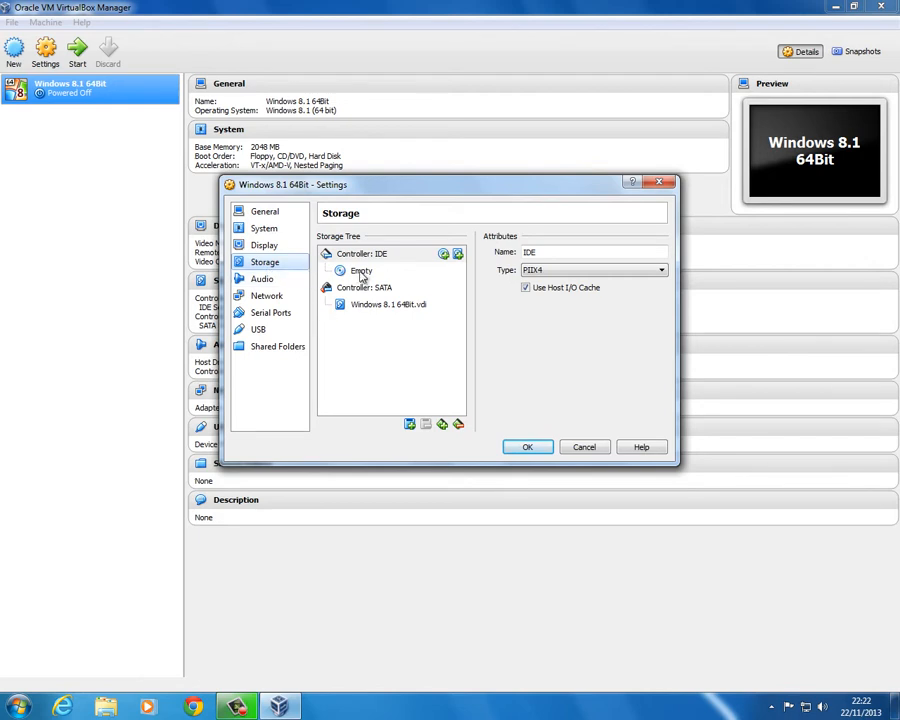
{"action": "left_click", "coordinate": [362, 271]}
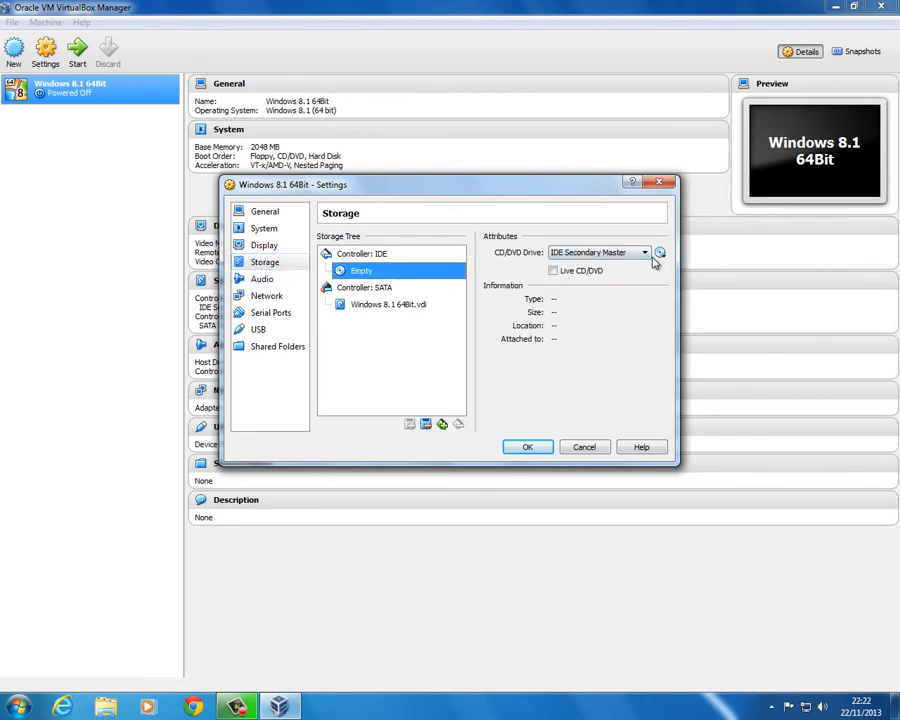
{"action": "left_click", "coordinate": [264, 245]}
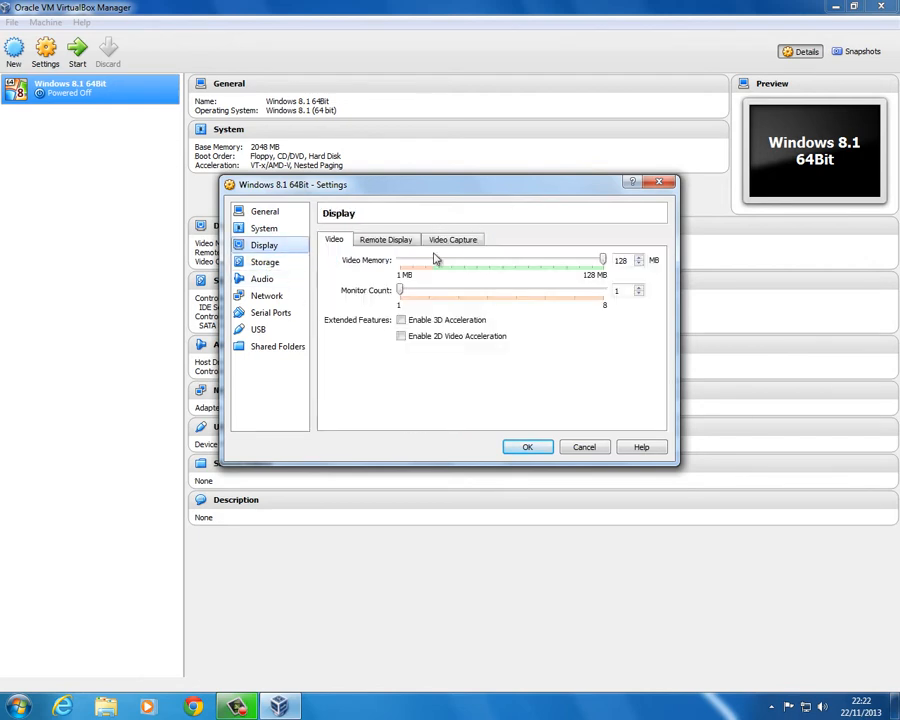
{"action": "mouse_move", "coordinate": [510, 268]}
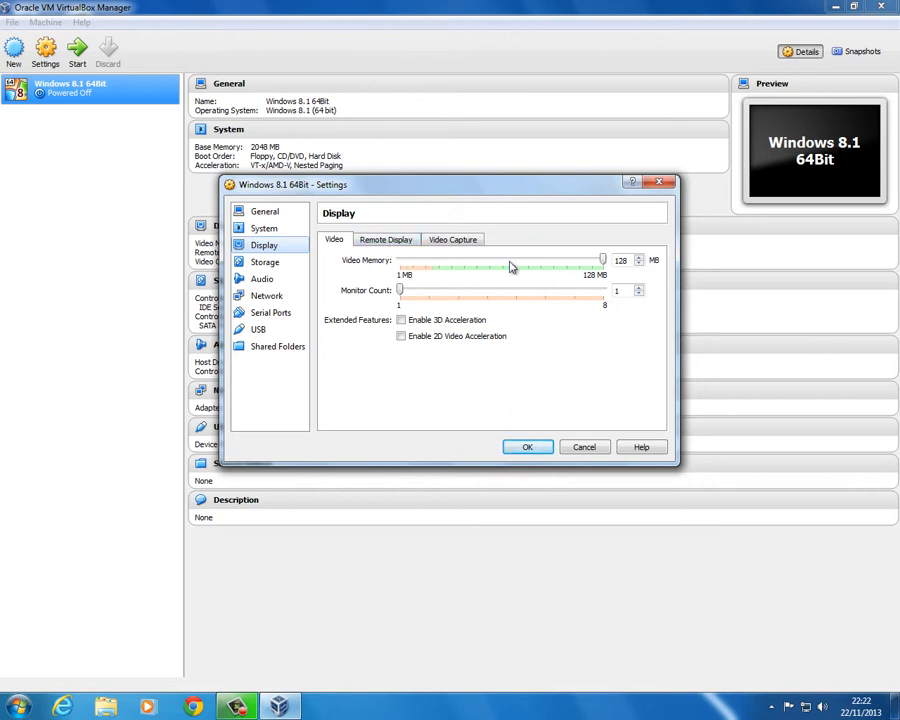
- Load the Windows 8.1 installation ISO into the empty CD drive and save settings
{"action": "left_click", "coordinate": [265, 262]}
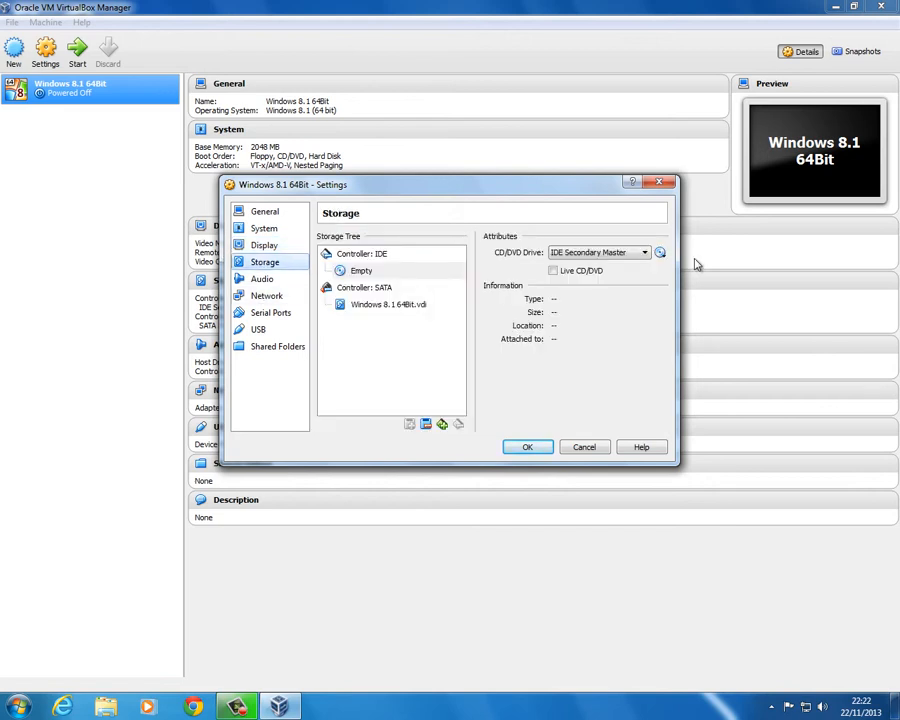
{"action": "left_click", "coordinate": [361, 271]}
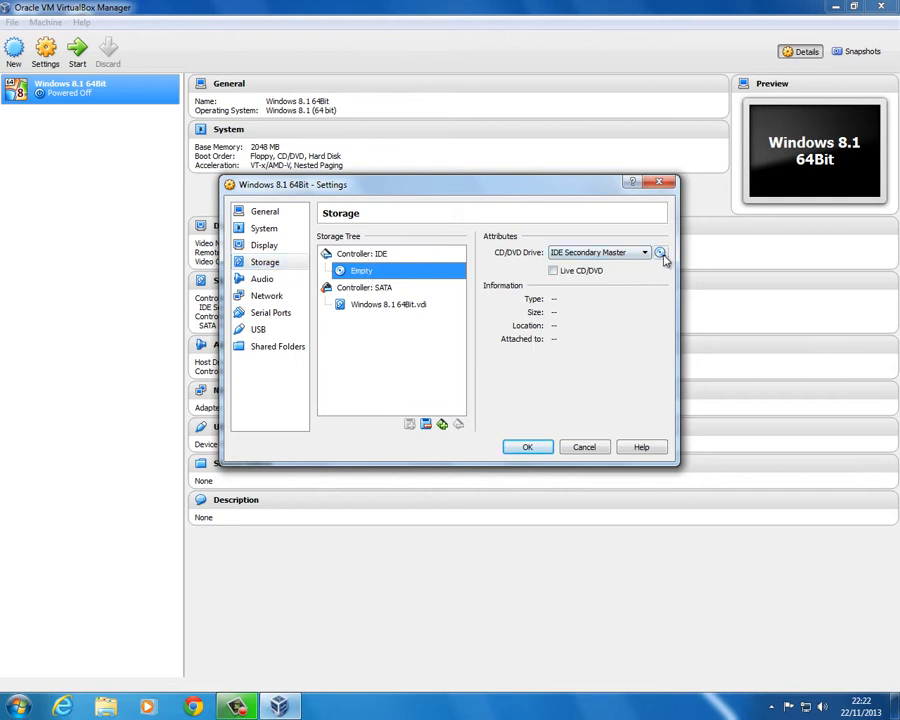
{"action": "left_click", "coordinate": [660, 252]}
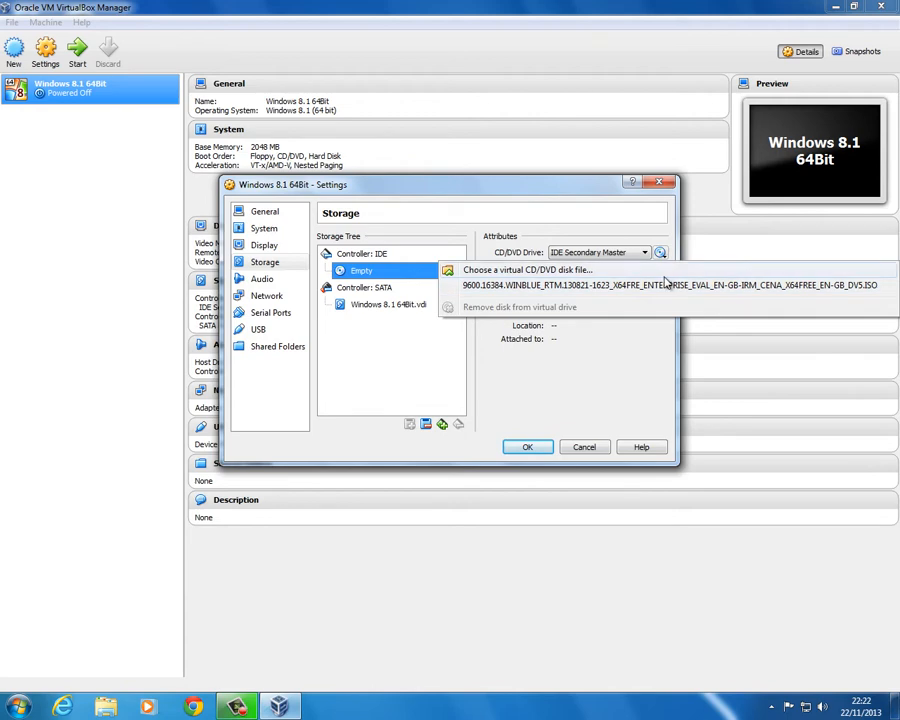
{"action": "left_click", "coordinate": [527, 270]}
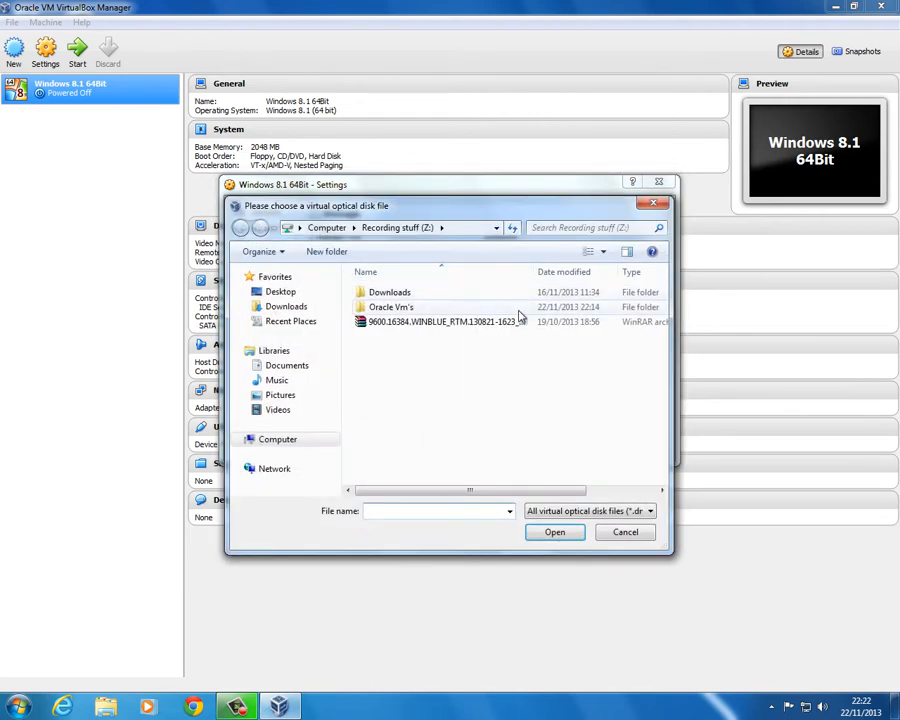
{"action": "left_click", "coordinate": [554, 531]}
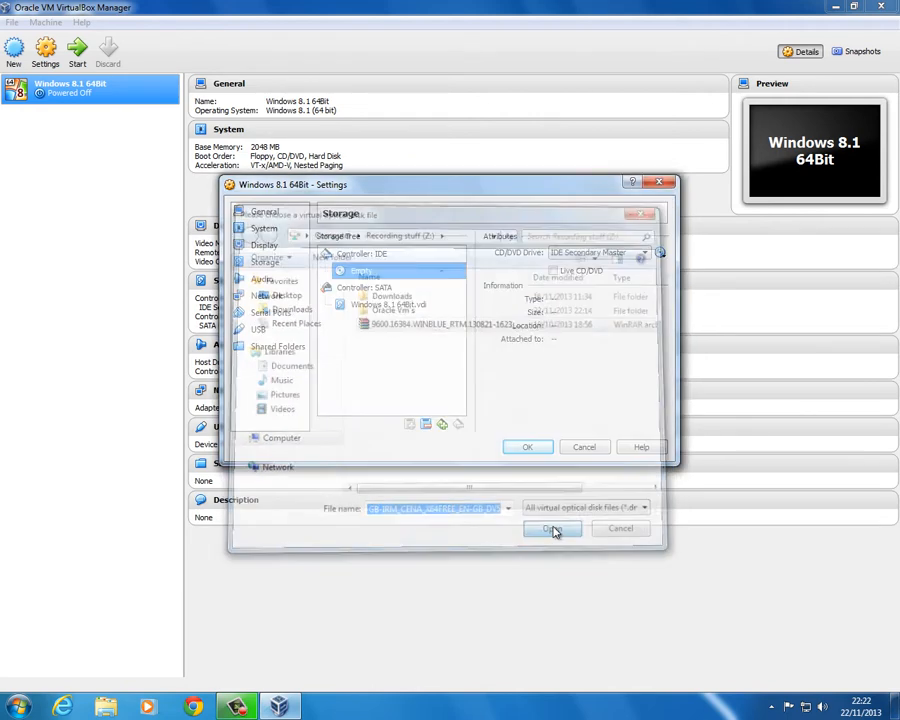
{"action": "left_click", "coordinate": [553, 529]}
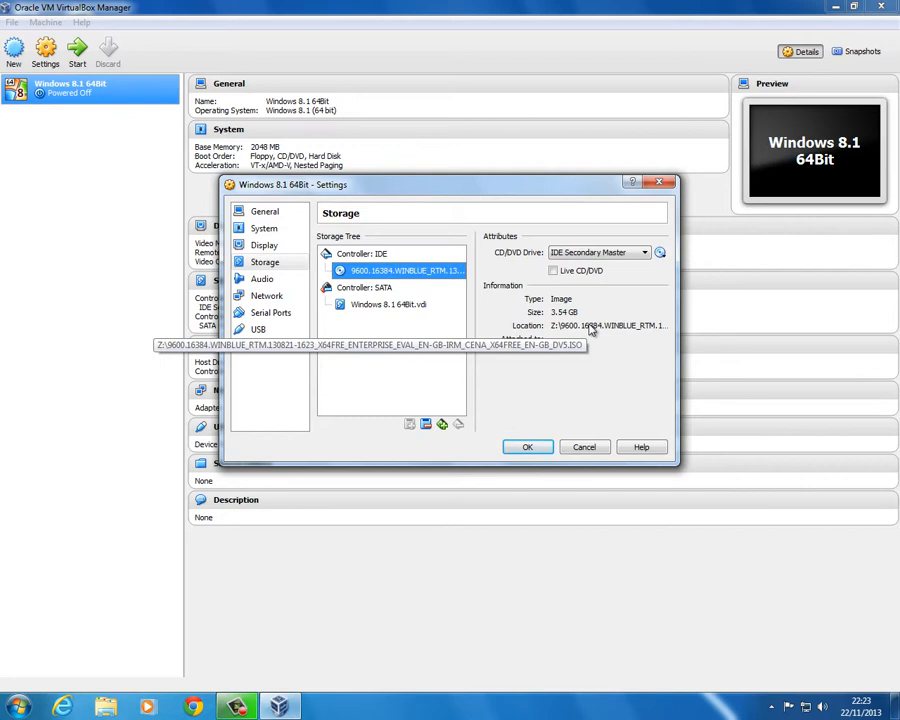
{"action": "mouse_move", "coordinate": [600, 349]}
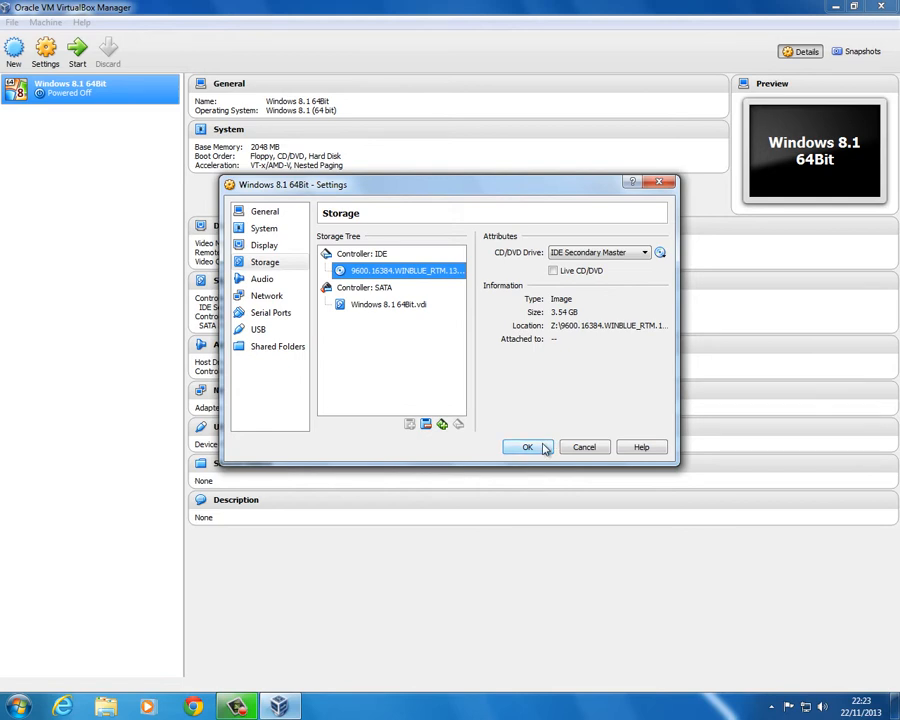
{"action": "mouse_move", "coordinate": [540, 457]}
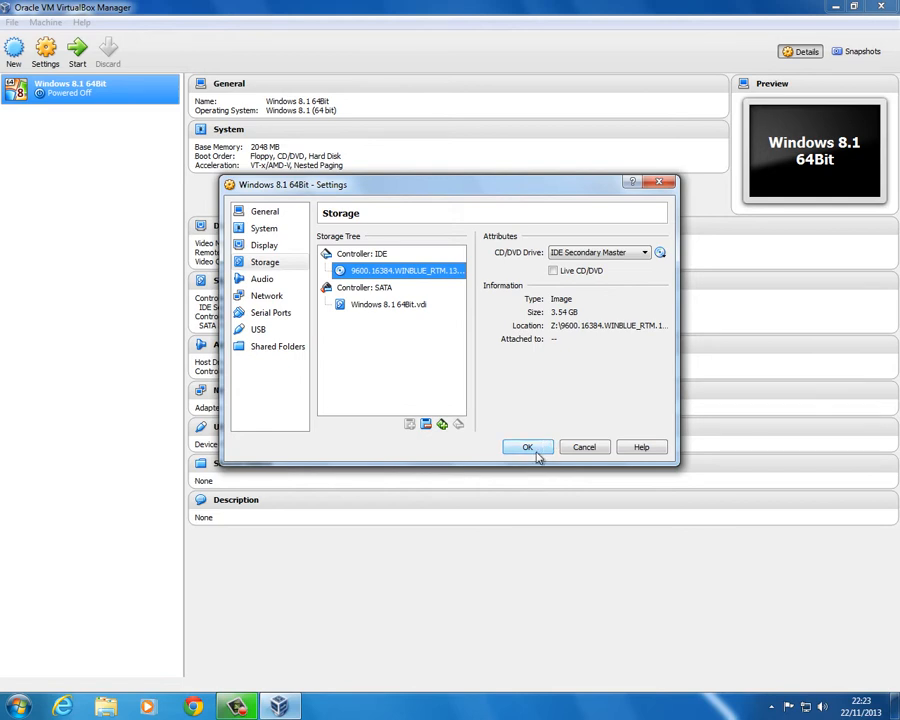
{"action": "left_click", "coordinate": [527, 447]}
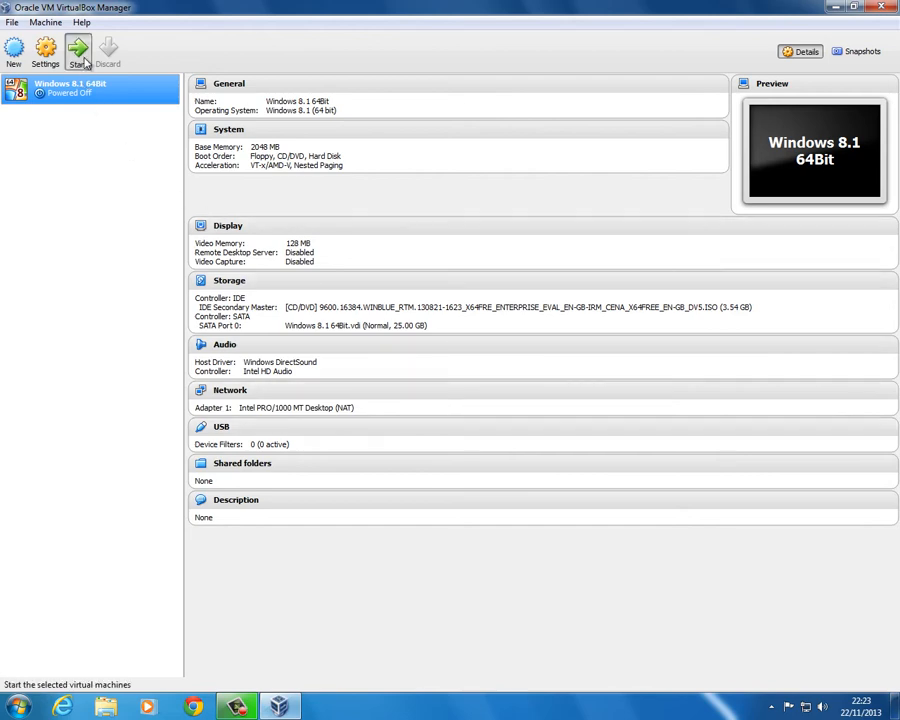
- Start the Windows 8.1 64Bit VM, maximise it, and dismiss the colour-depth and keyboard notices
{"action": "left_click", "coordinate": [77, 50]}
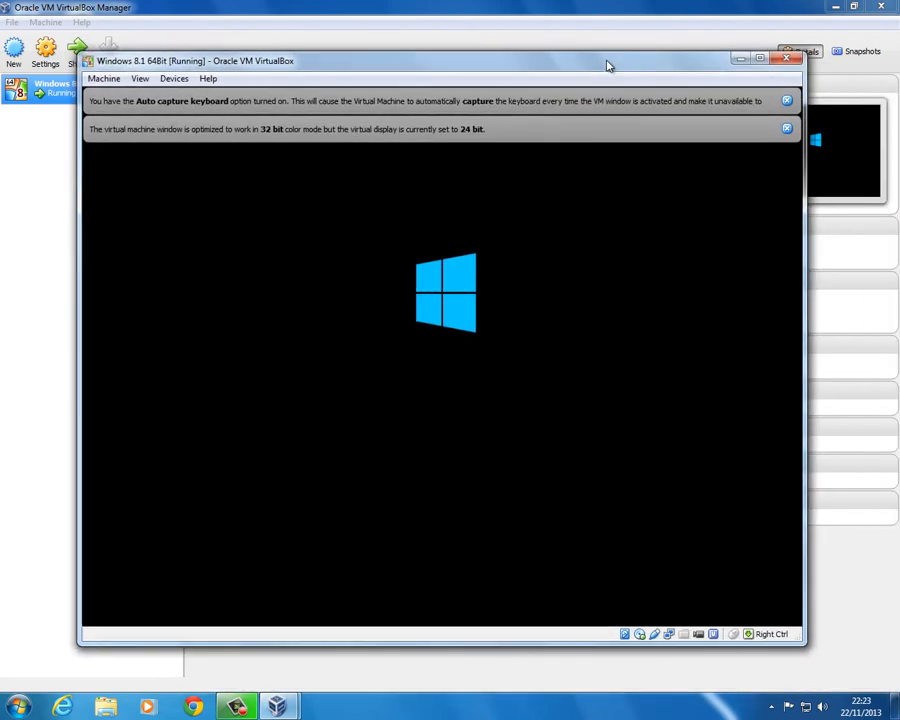
{"action": "left_click", "coordinate": [760, 58]}
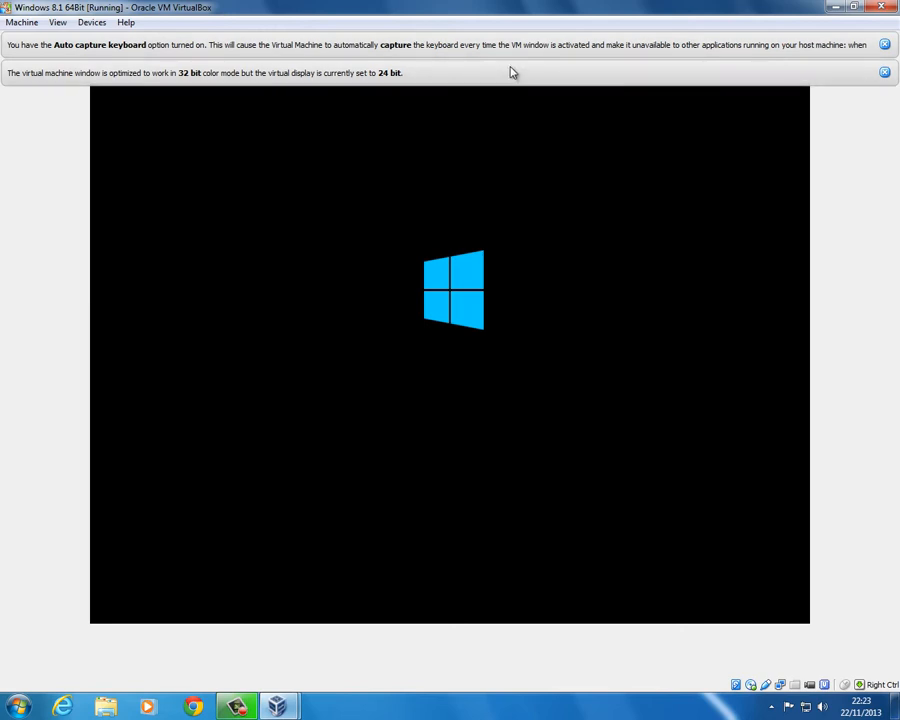
{"action": "mouse_move", "coordinate": [743, 77]}
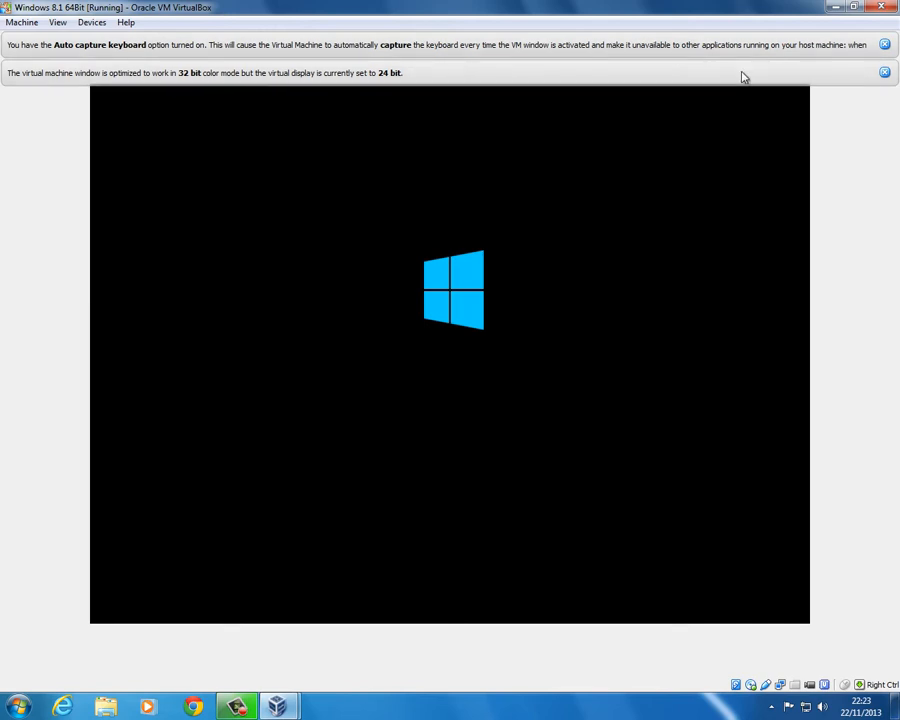
{"action": "mouse_move", "coordinate": [775, 75]}
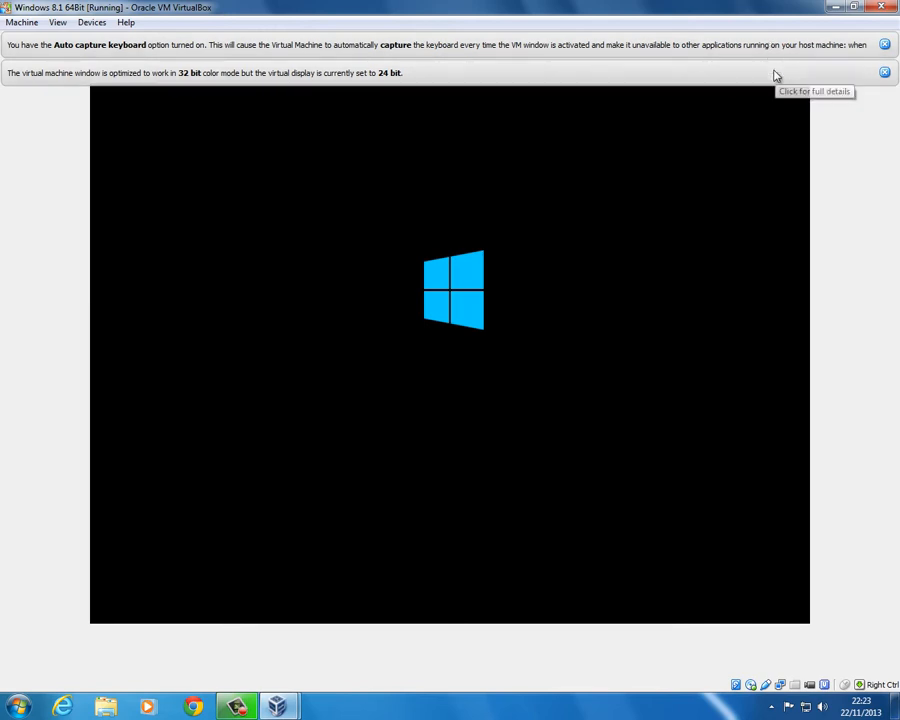
{"action": "left_click", "coordinate": [884, 72]}
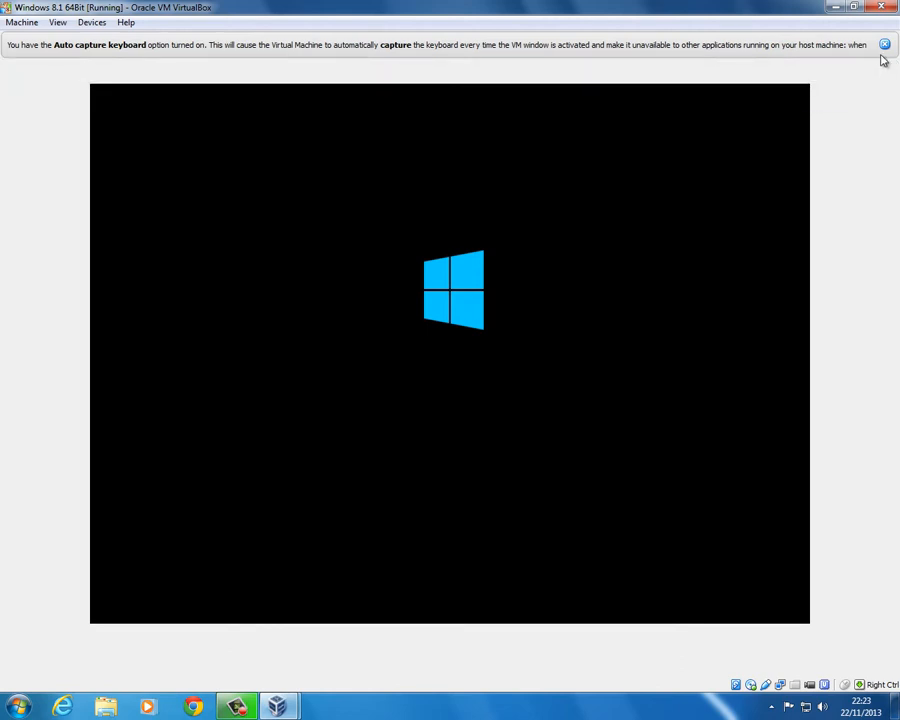
{"action": "left_click", "coordinate": [884, 44]}
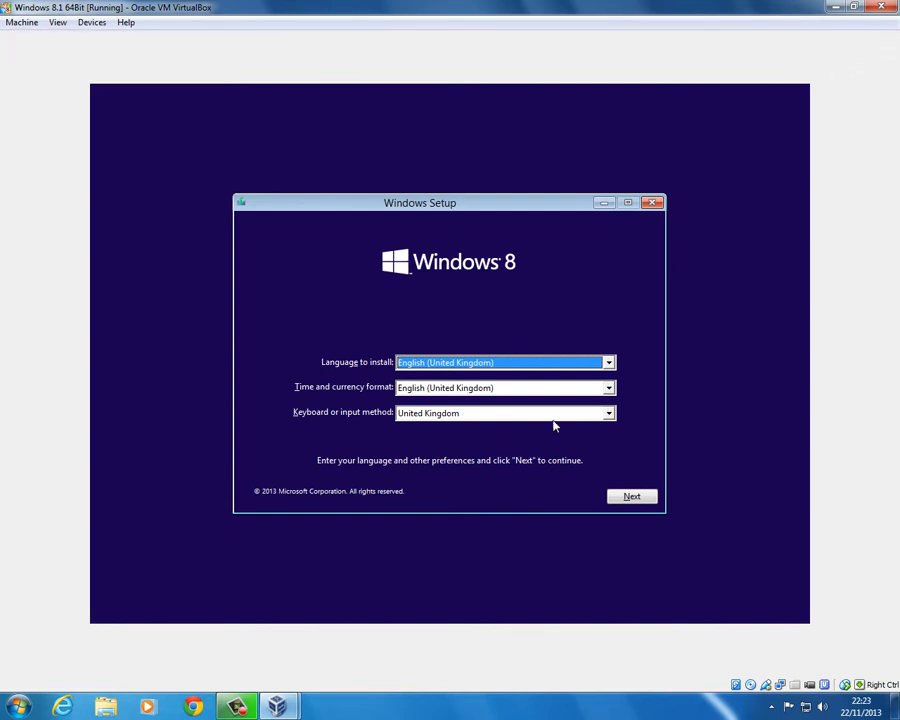
{"action": "mouse_move", "coordinate": [505, 381]}
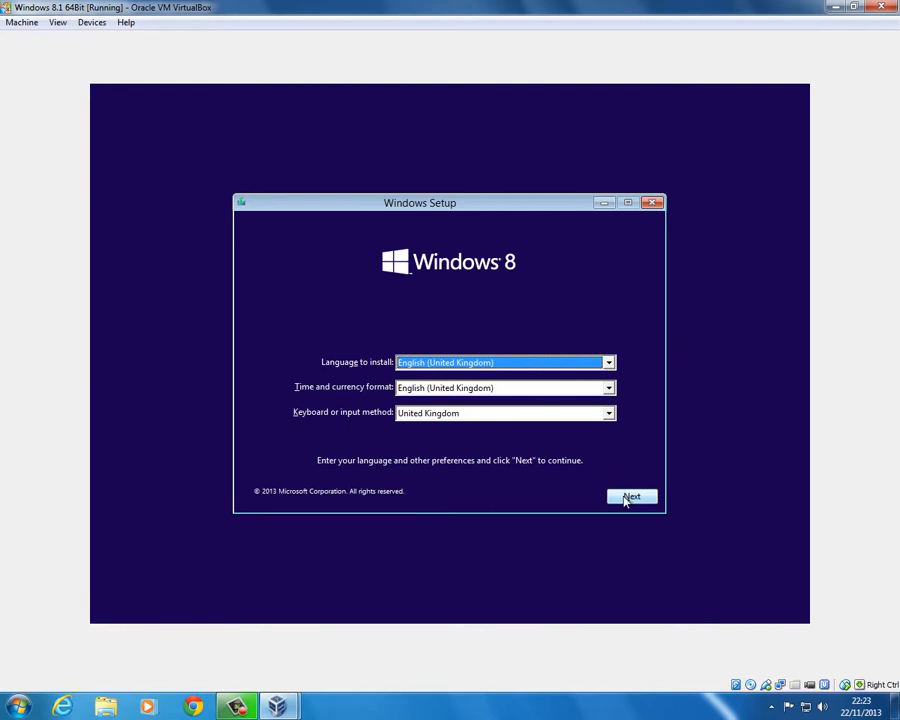
- Keep default language, accept the licence, and custom-install onto the 25 GB unallocated drive
{"action": "left_click", "coordinate": [631, 497]}
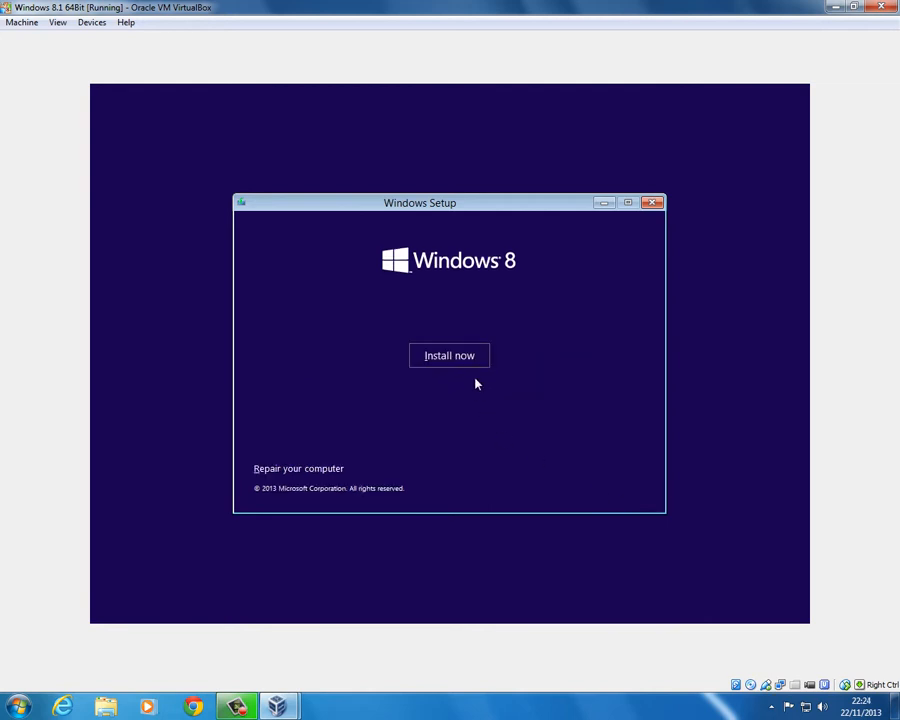
{"action": "left_click", "coordinate": [449, 355]}
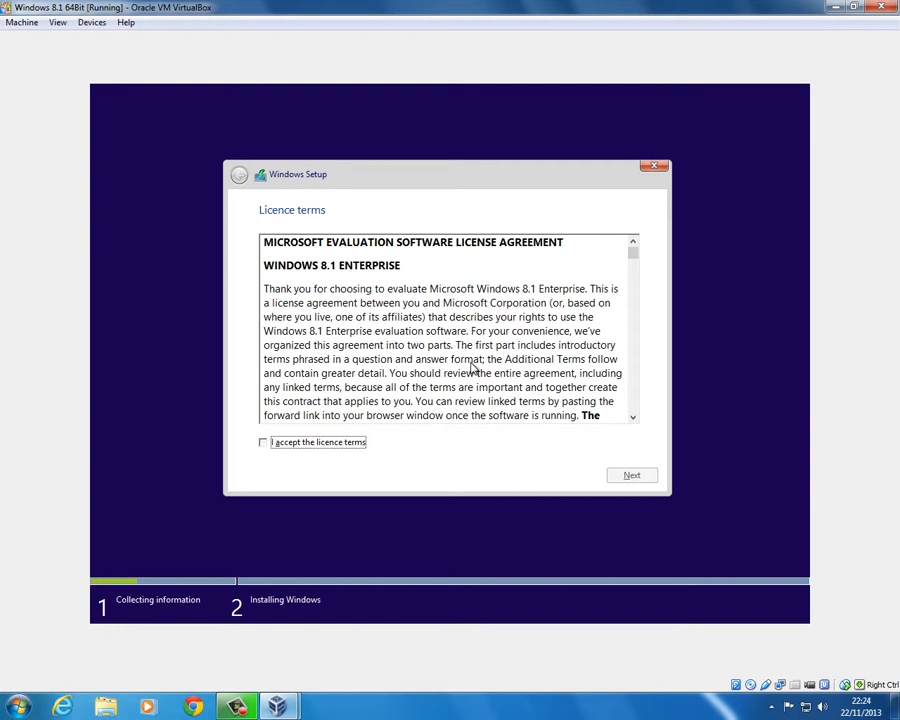
{"action": "left_click", "coordinate": [263, 442]}
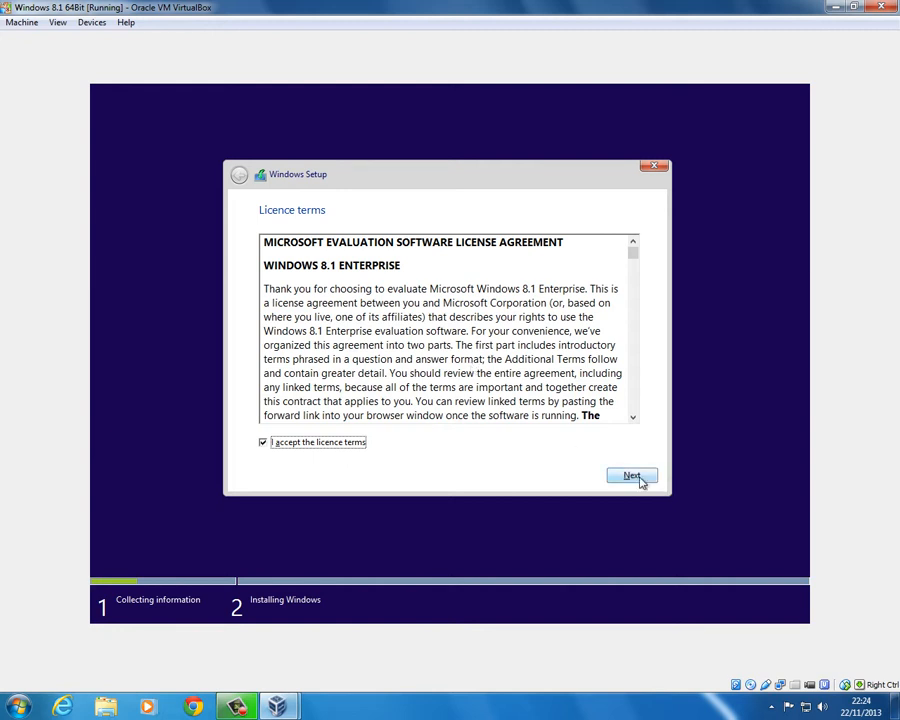
{"action": "left_click", "coordinate": [631, 475]}
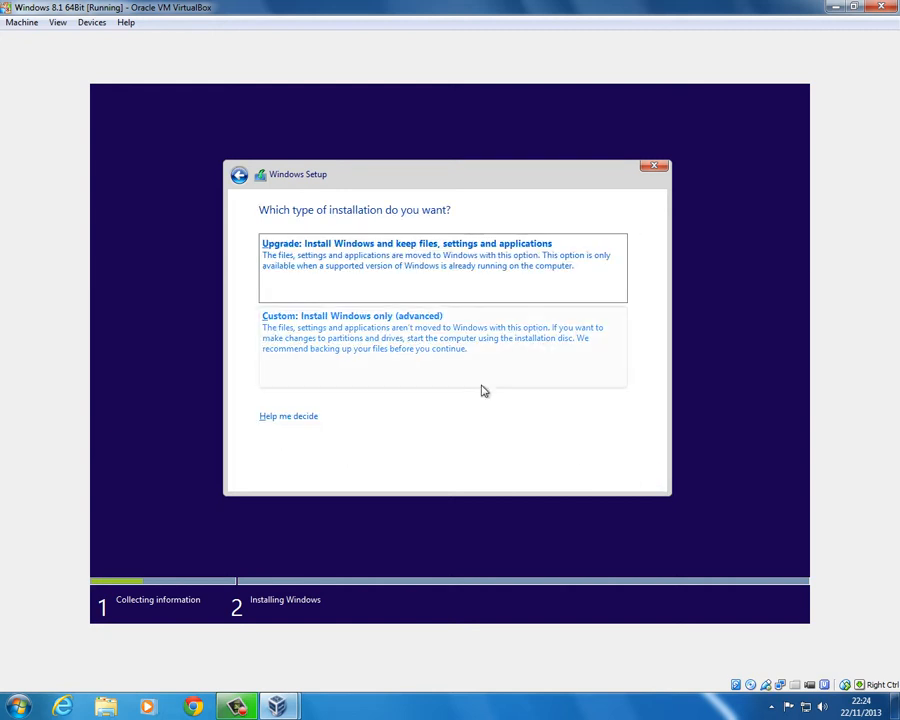
{"action": "mouse_move", "coordinate": [451, 337]}
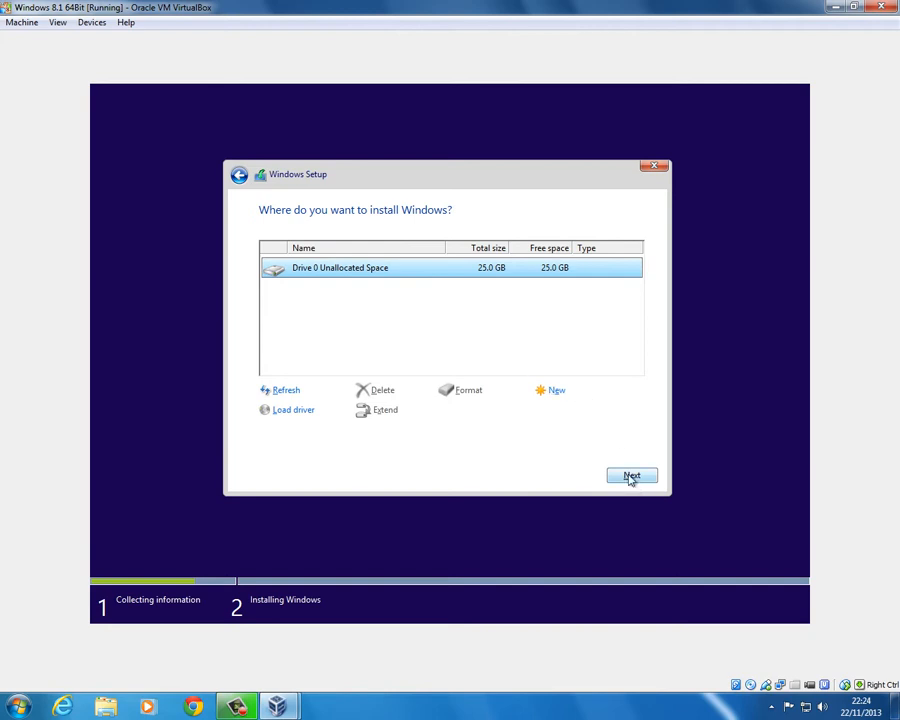
{"action": "left_click", "coordinate": [631, 475]}
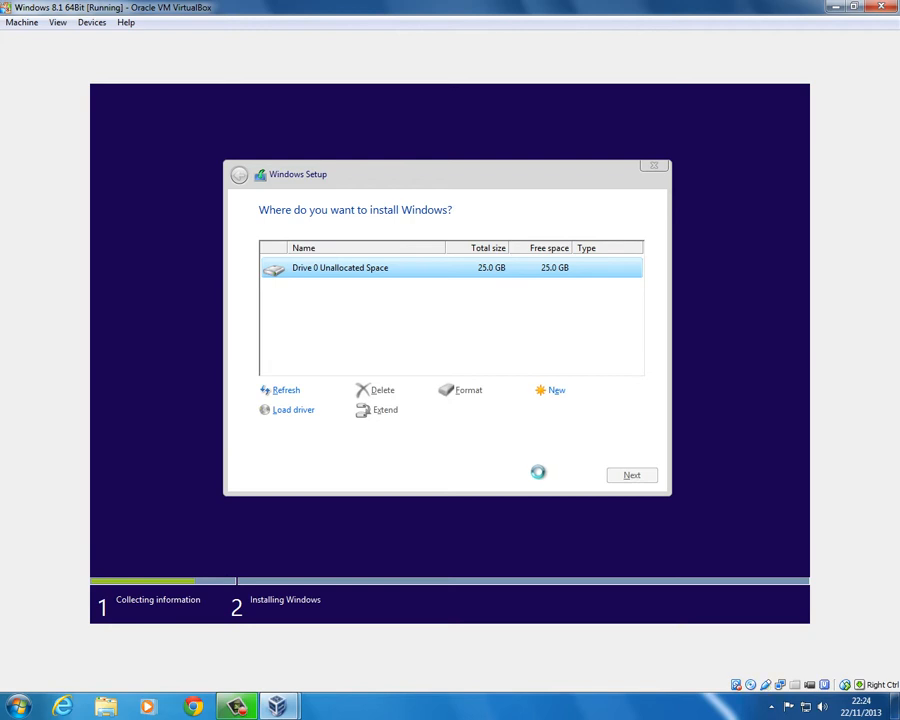
{"action": "left_click", "coordinate": [632, 474]}
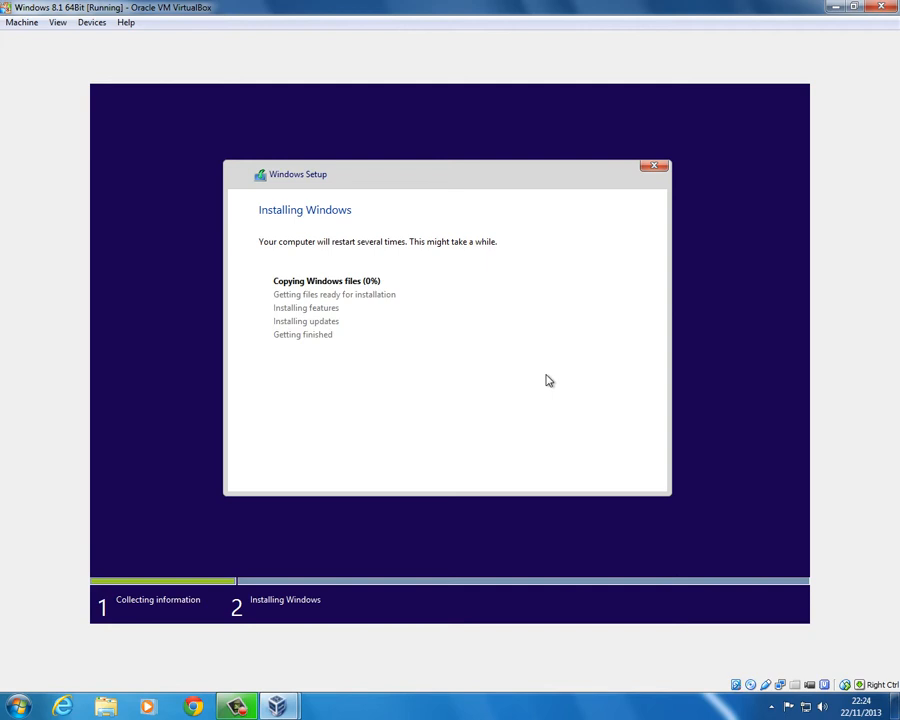
{"action": "mouse_move", "coordinate": [728, 91]}
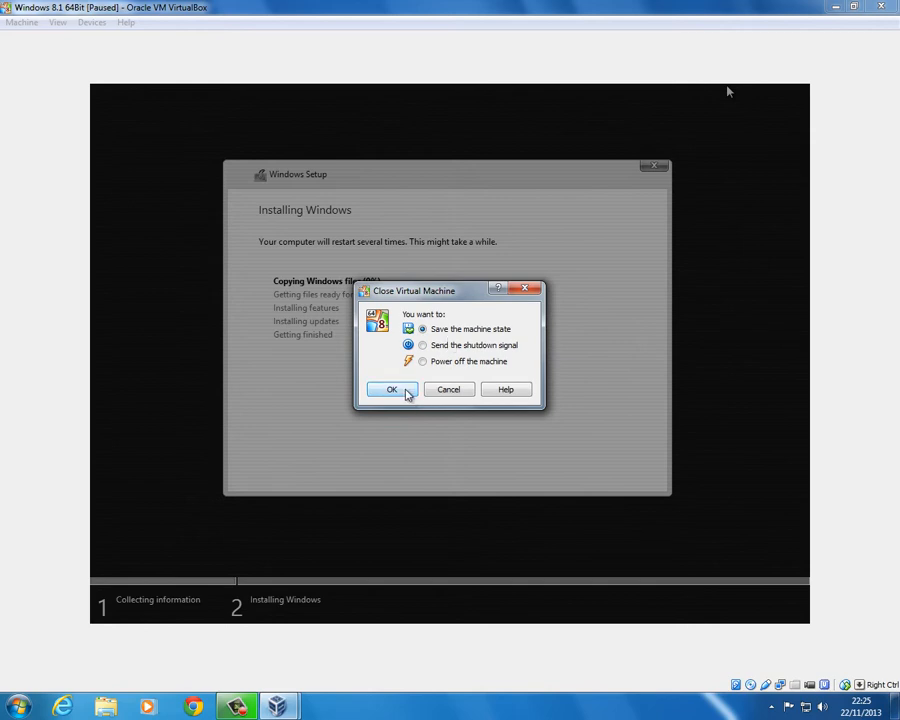
{"action": "left_click", "coordinate": [391, 389]}
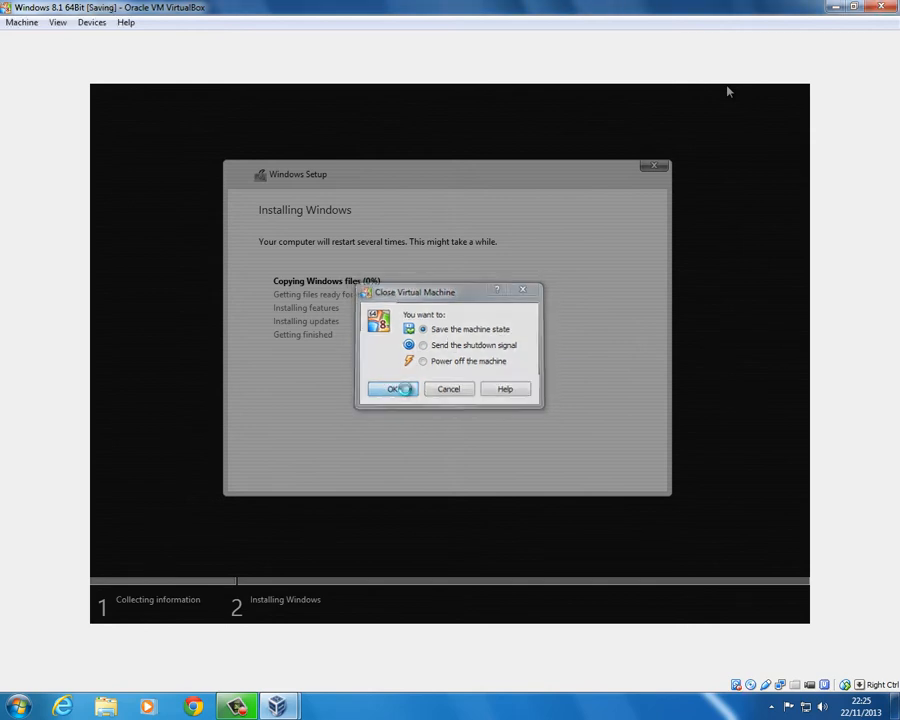
{"action": "left_click", "coordinate": [392, 389]}
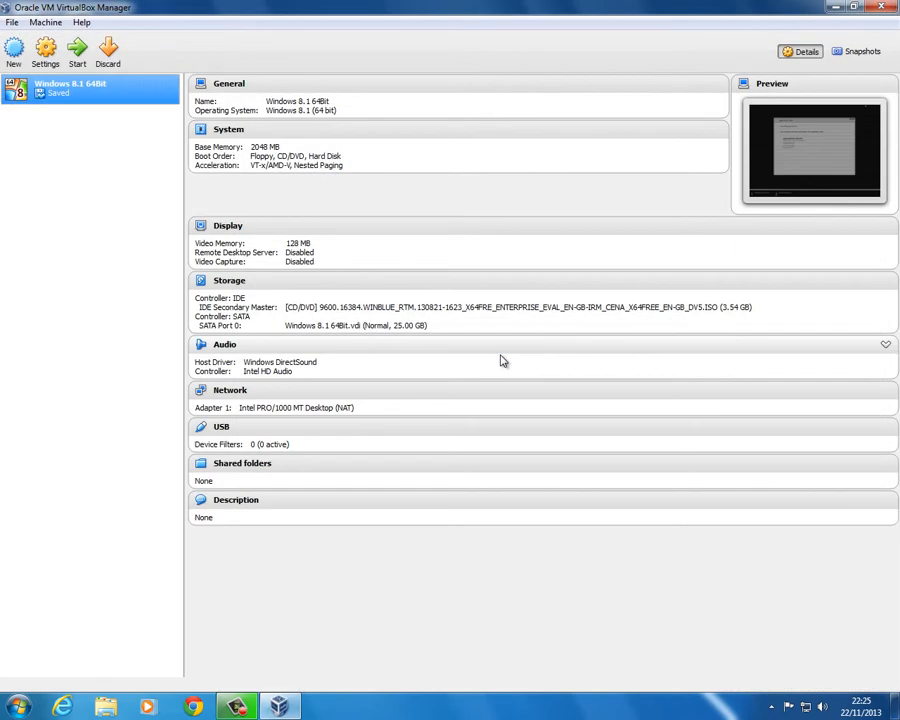
{"action": "mouse_move", "coordinate": [77, 50]}
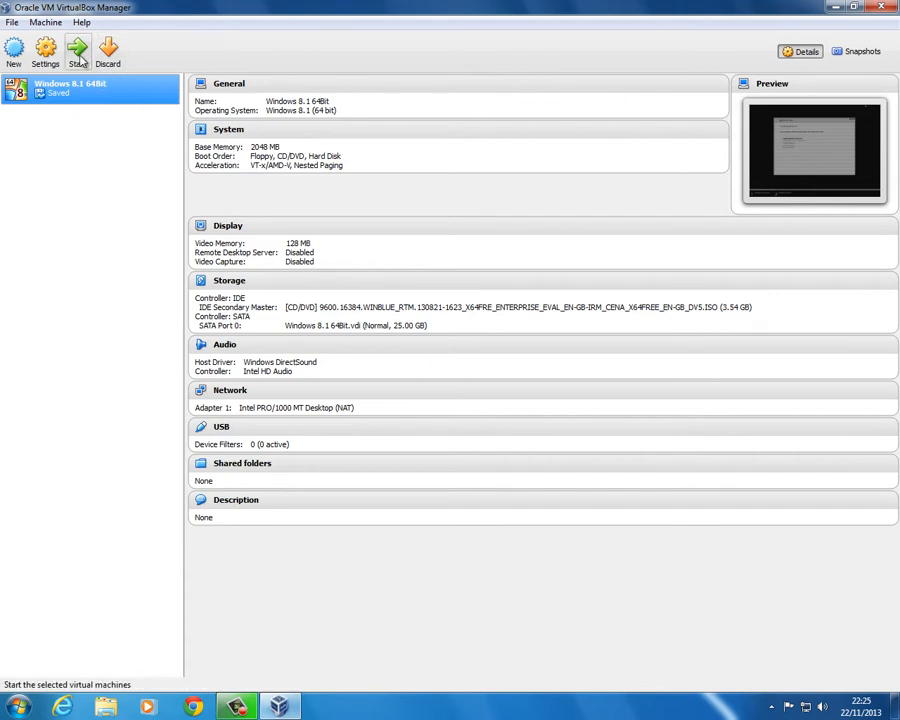
{"action": "left_click", "coordinate": [77, 50]}
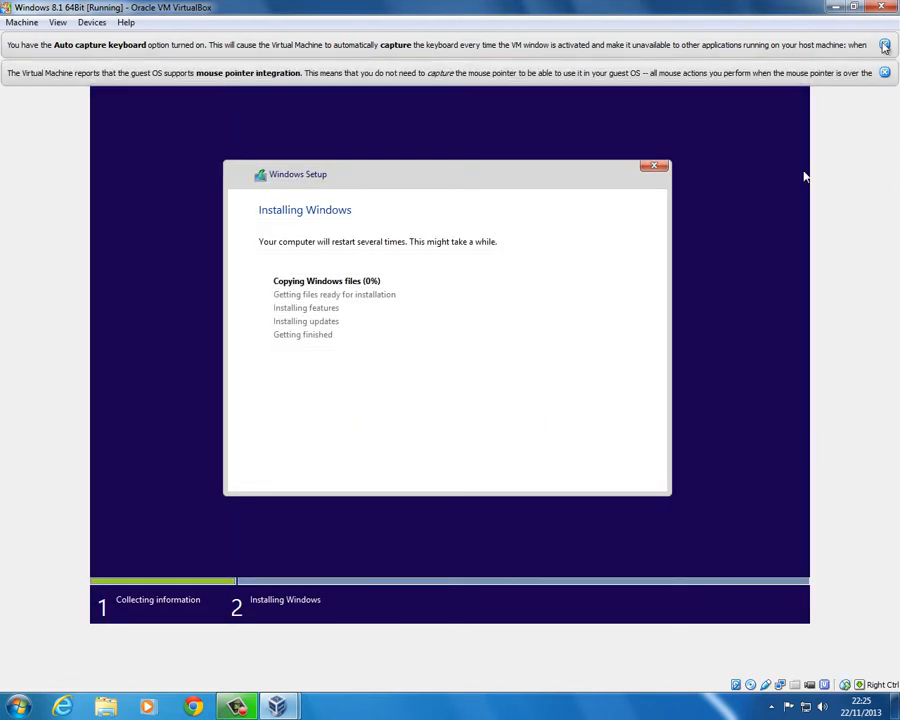
{"action": "left_click", "coordinate": [884, 44]}
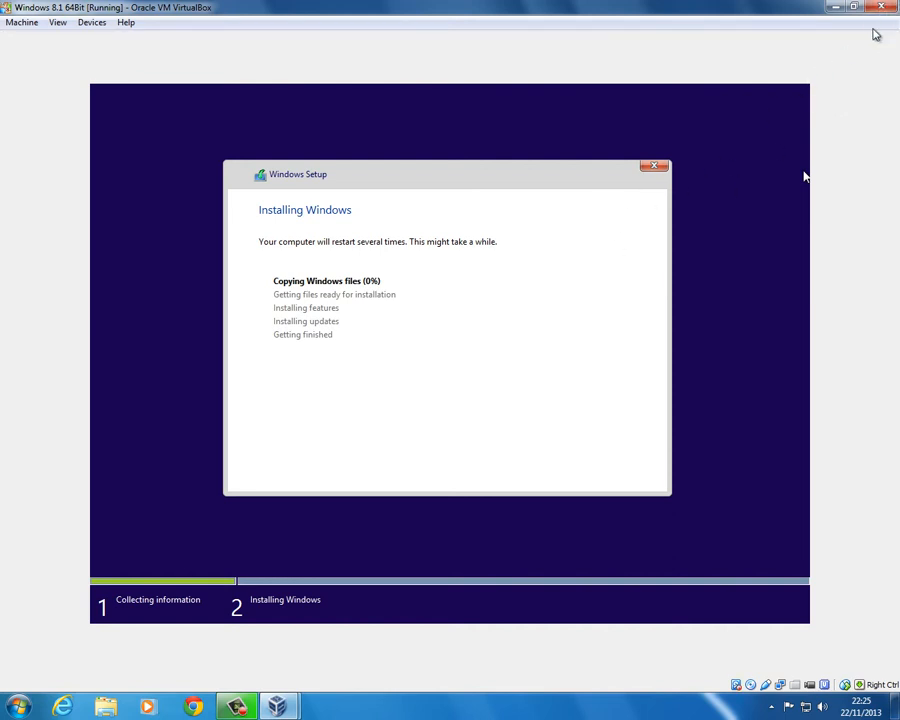
{"action": "left_click", "coordinate": [880, 7]}
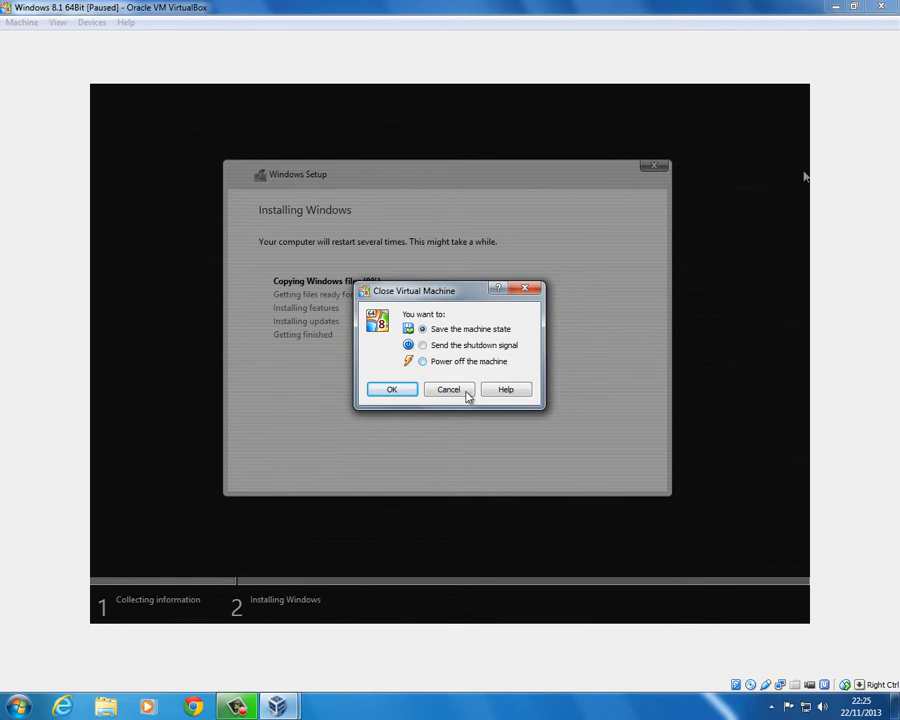
{"action": "left_click", "coordinate": [447, 389]}
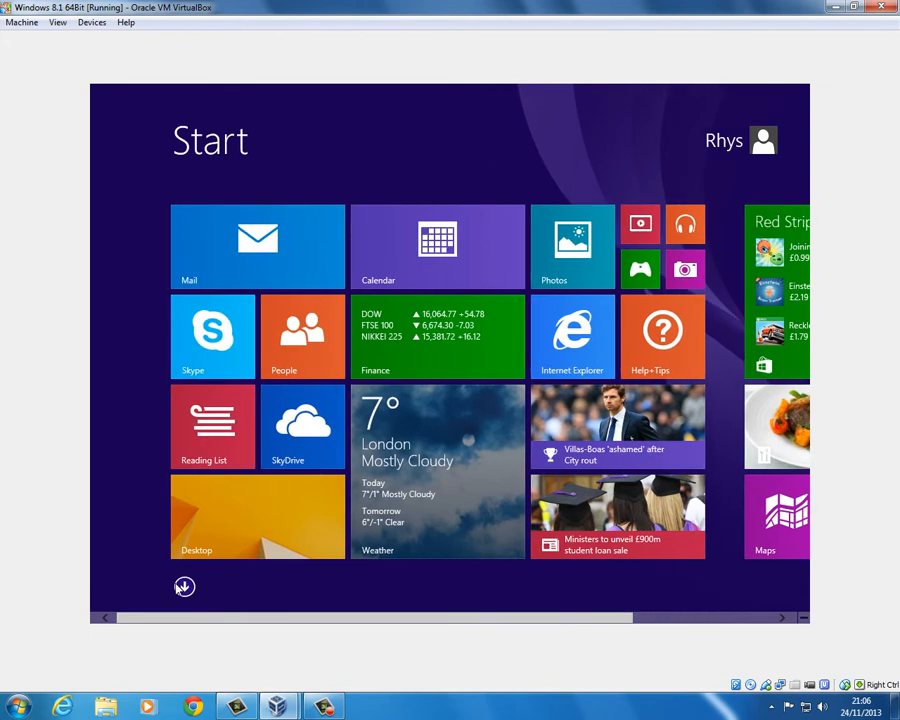
- Reach the guest's desktop from Start, then open and close File Explorer's This PC window
{"action": "left_click", "coordinate": [257, 516]}
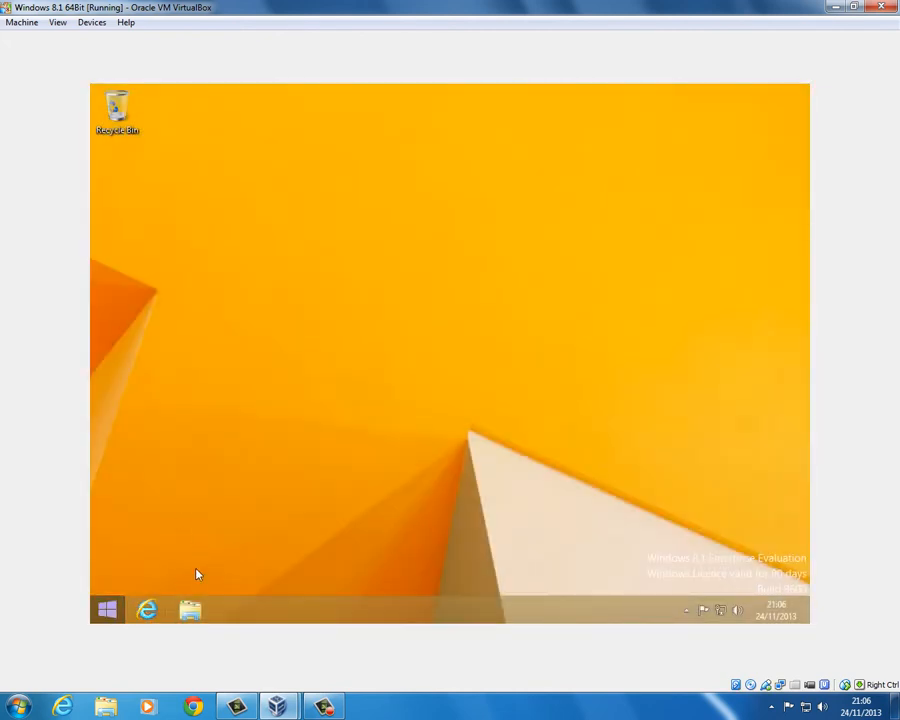
{"action": "left_click", "coordinate": [107, 610]}
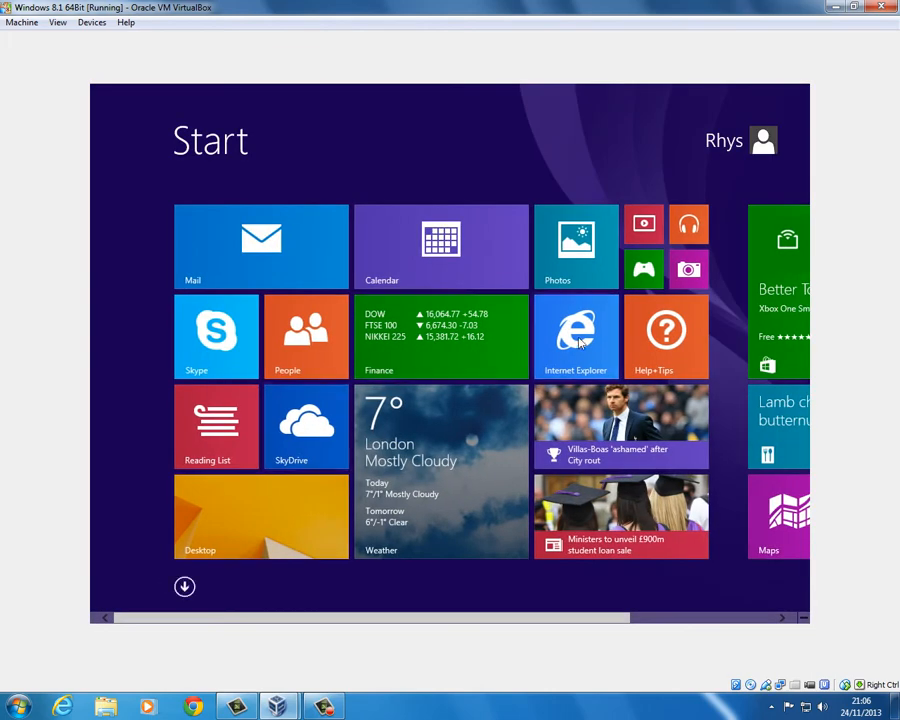
{"action": "scroll", "scroll_direction": "left", "scroll_amount": 3}
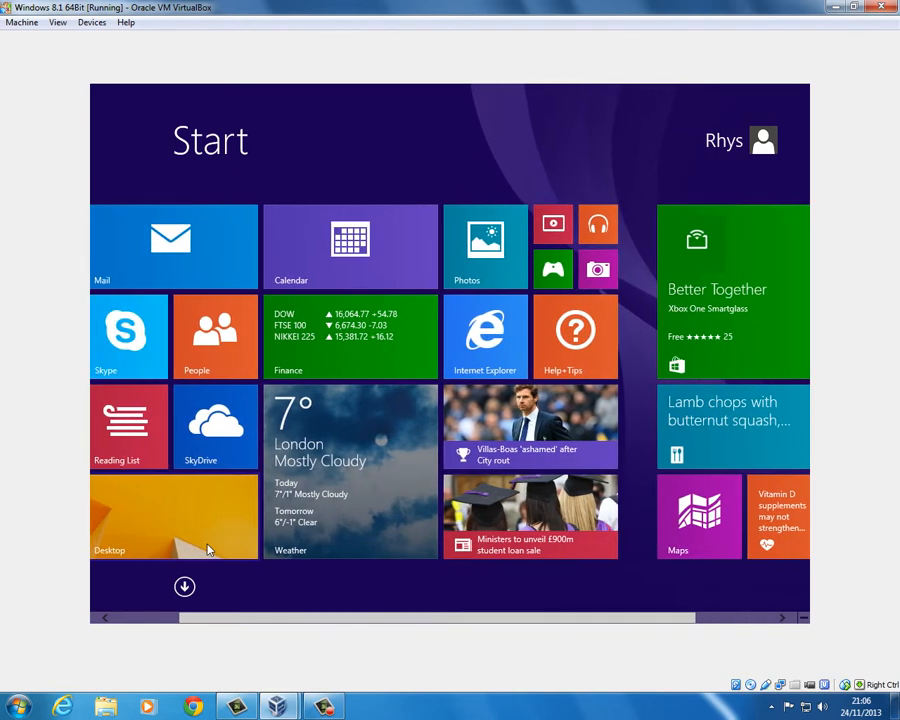
{"action": "left_click", "coordinate": [173, 516]}
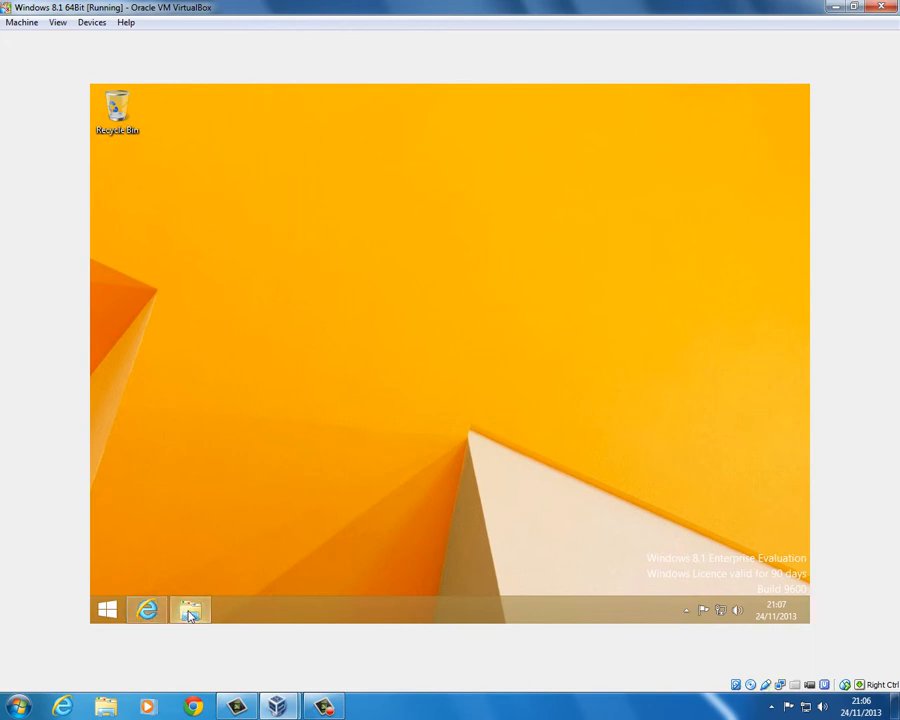
{"action": "left_click", "coordinate": [189, 609]}
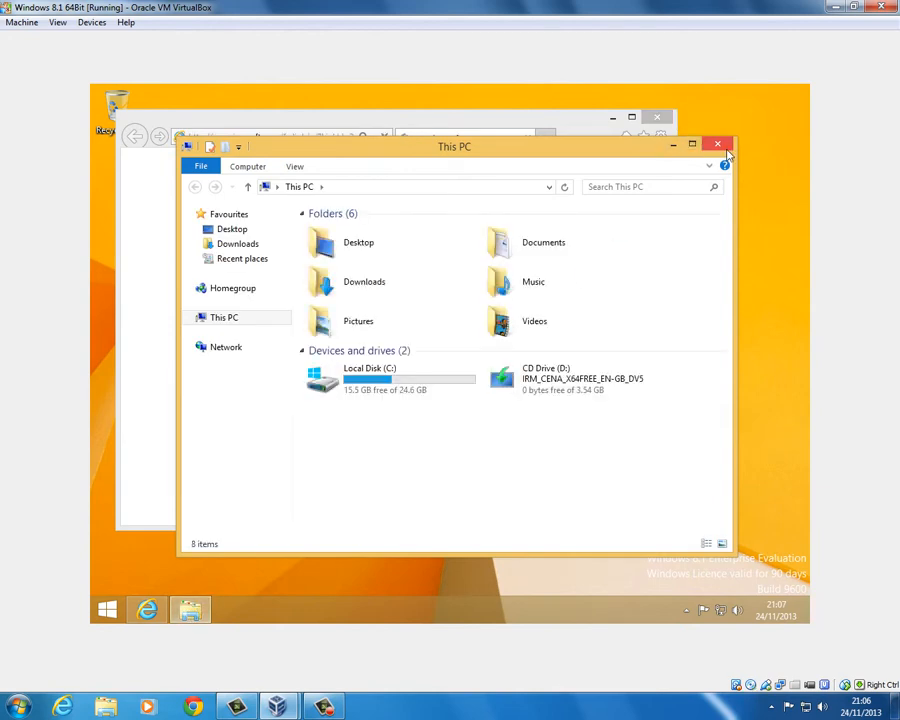
{"action": "left_click", "coordinate": [717, 145]}
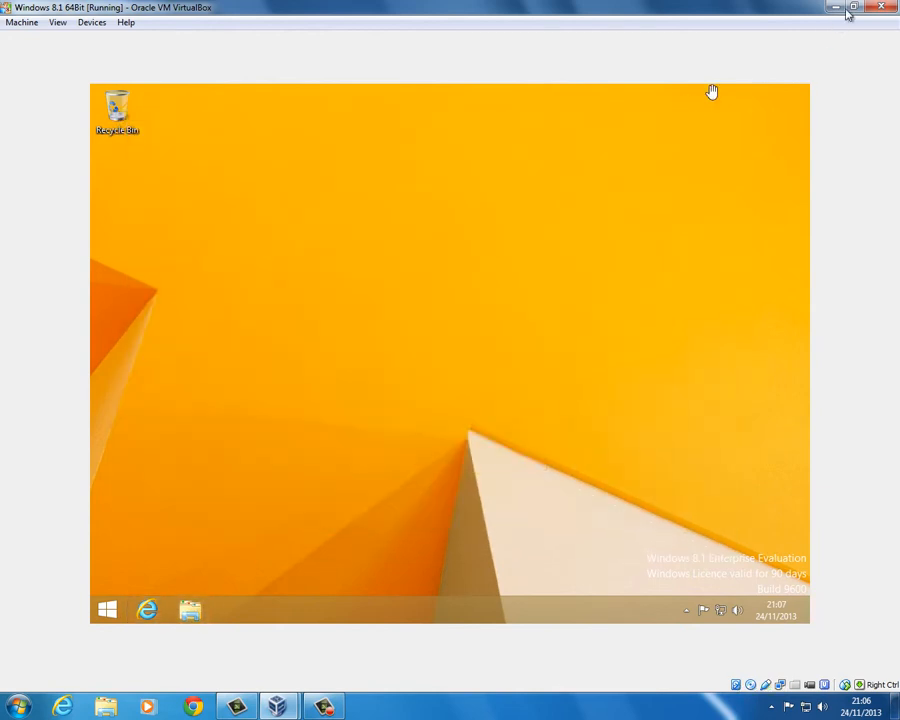
- Close the VM window, choosing 'Send the shutdown signal' and confirming with OK
{"action": "left_click", "coordinate": [881, 8]}
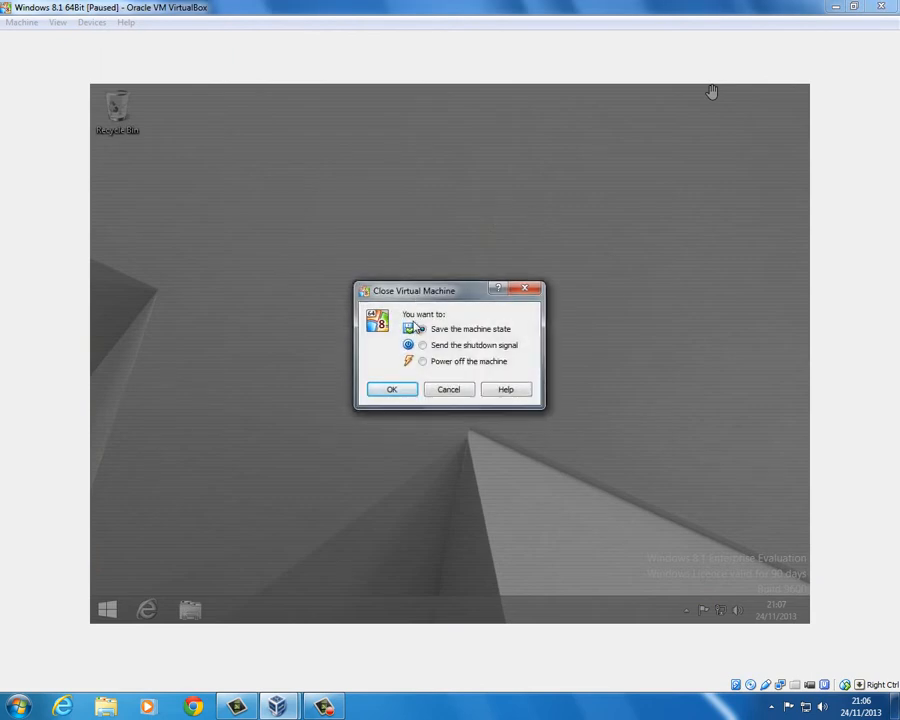
{"action": "left_click", "coordinate": [409, 345]}
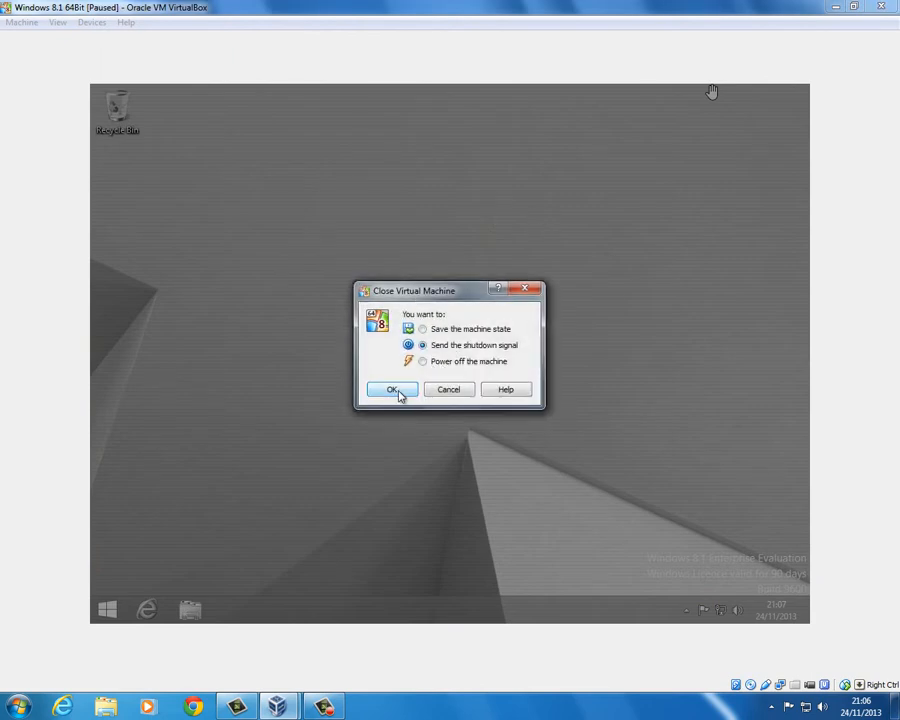
{"action": "left_click", "coordinate": [391, 389]}
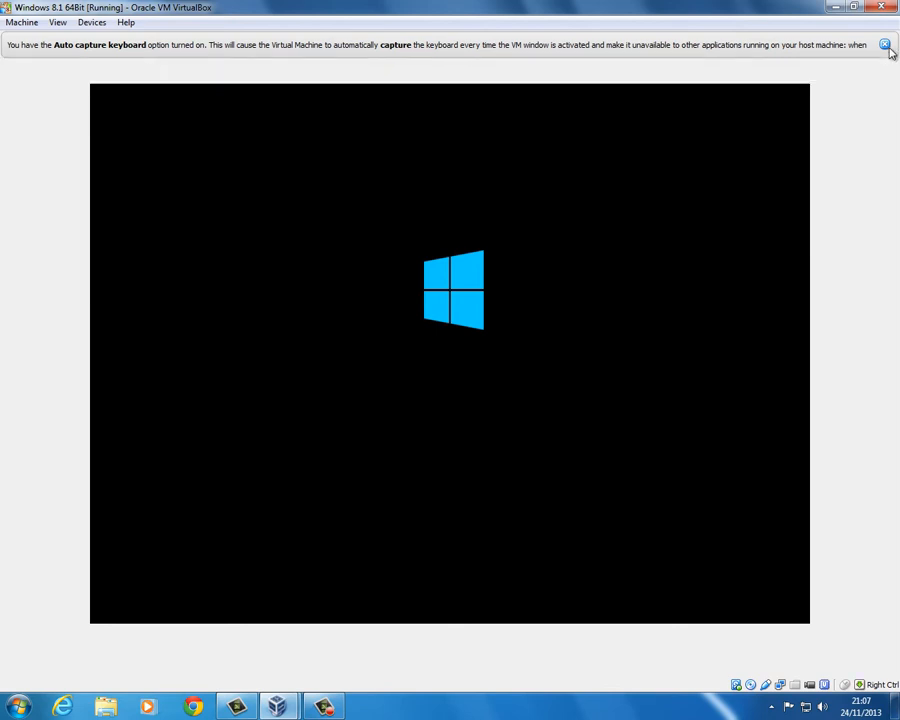
- Dismiss the Auto capture keyboard notification bar while Windows boots to Start
{"action": "left_click", "coordinate": [884, 45]}
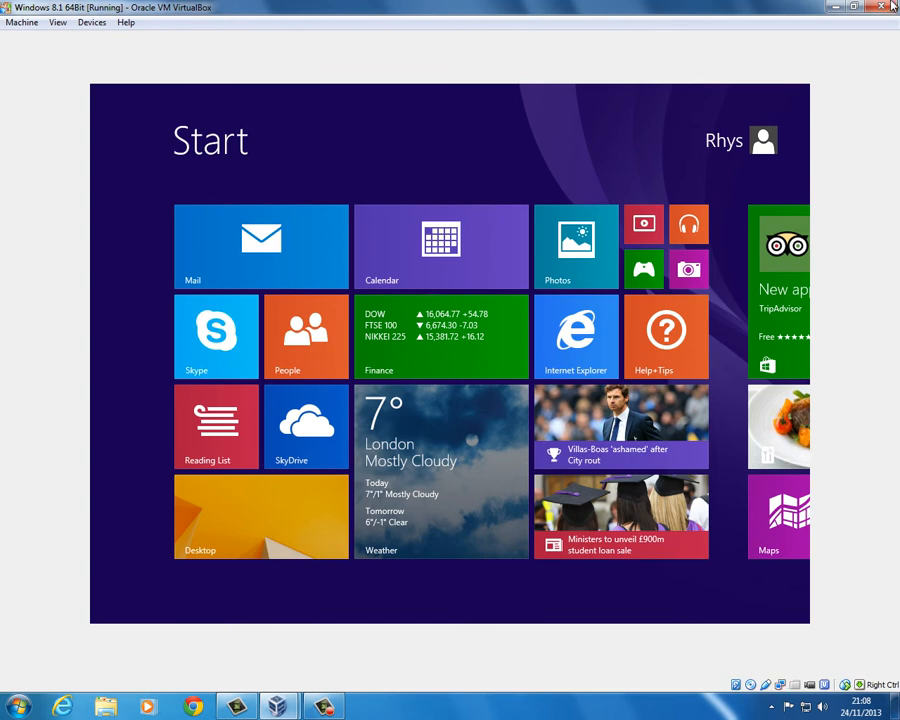
- Close the VM window and confirm the 'Send the shutdown signal' option
{"action": "left_click", "coordinate": [891, 7]}
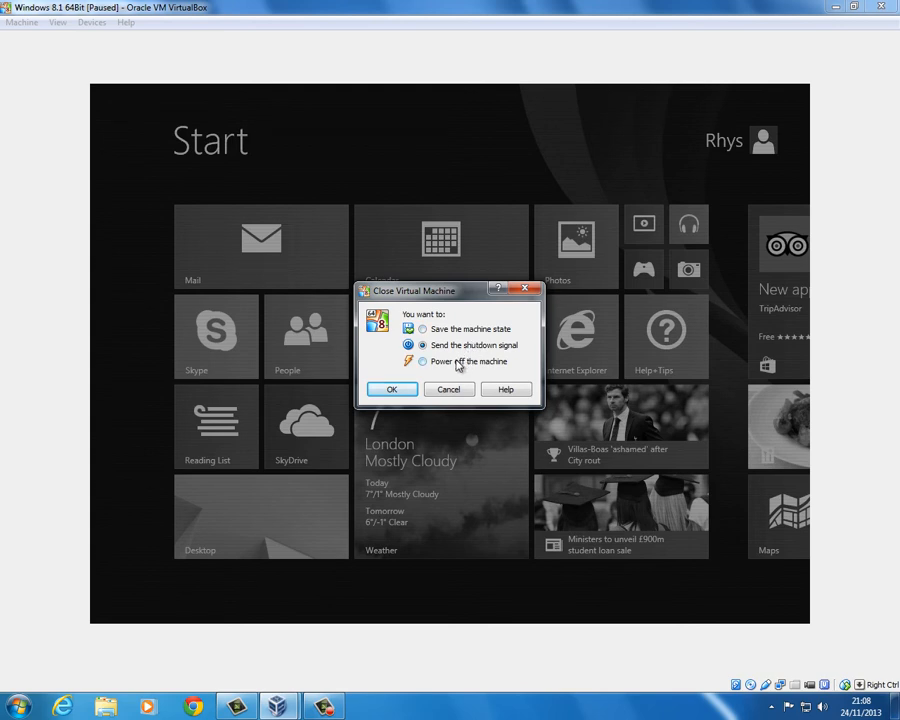
{"action": "left_click", "coordinate": [391, 389]}
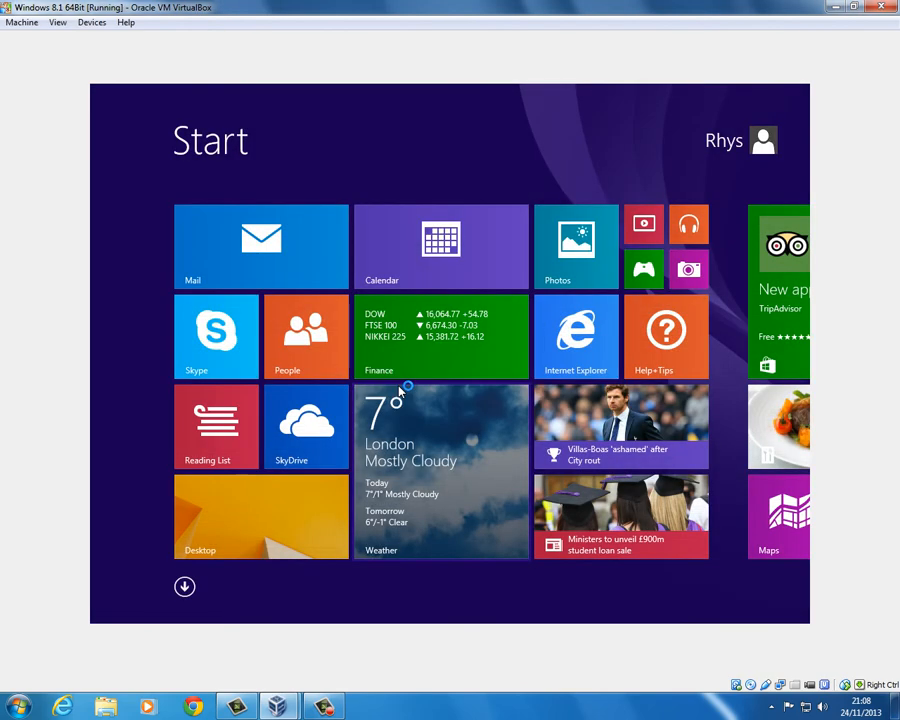
{"action": "mouse_move", "coordinate": [399, 395]}
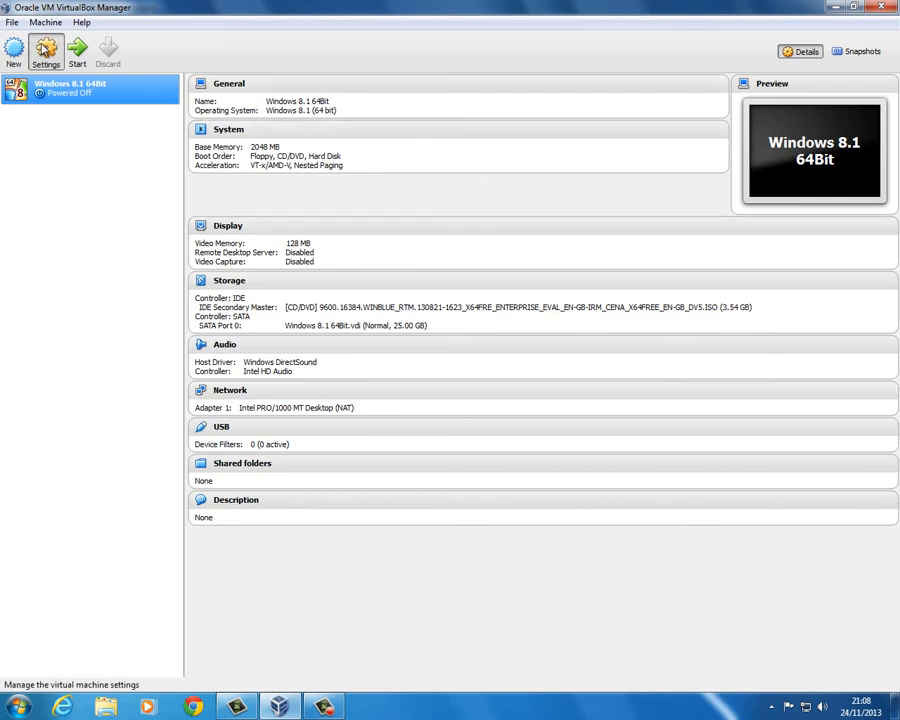
- In Settings > Storage, remove the Windows 8.1 ISO from the CD/DVD drive and save
{"action": "left_click", "coordinate": [45, 50]}
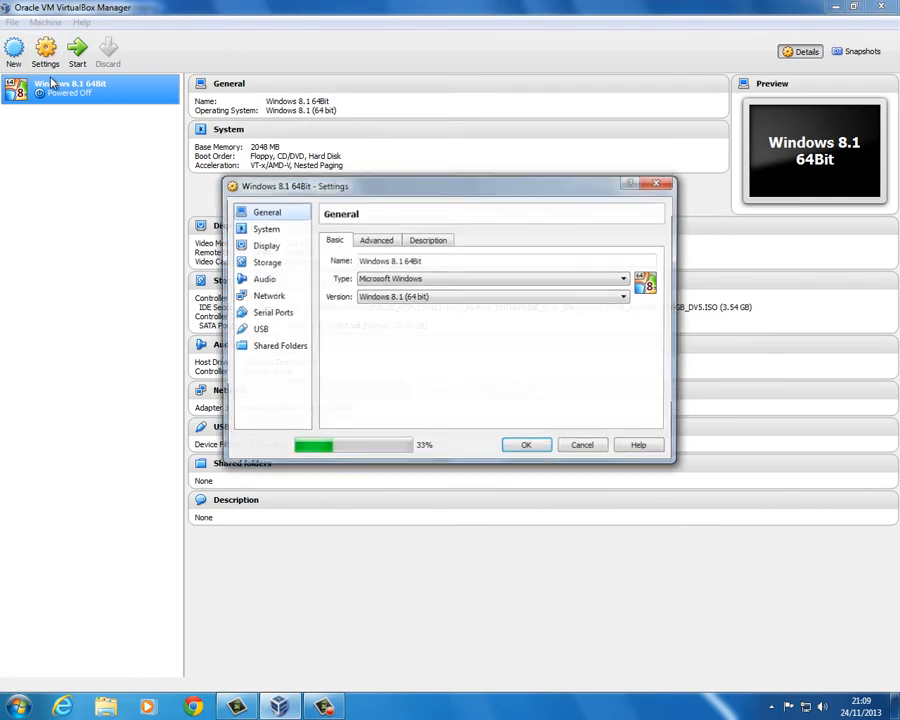
{"action": "left_click", "coordinate": [265, 261]}
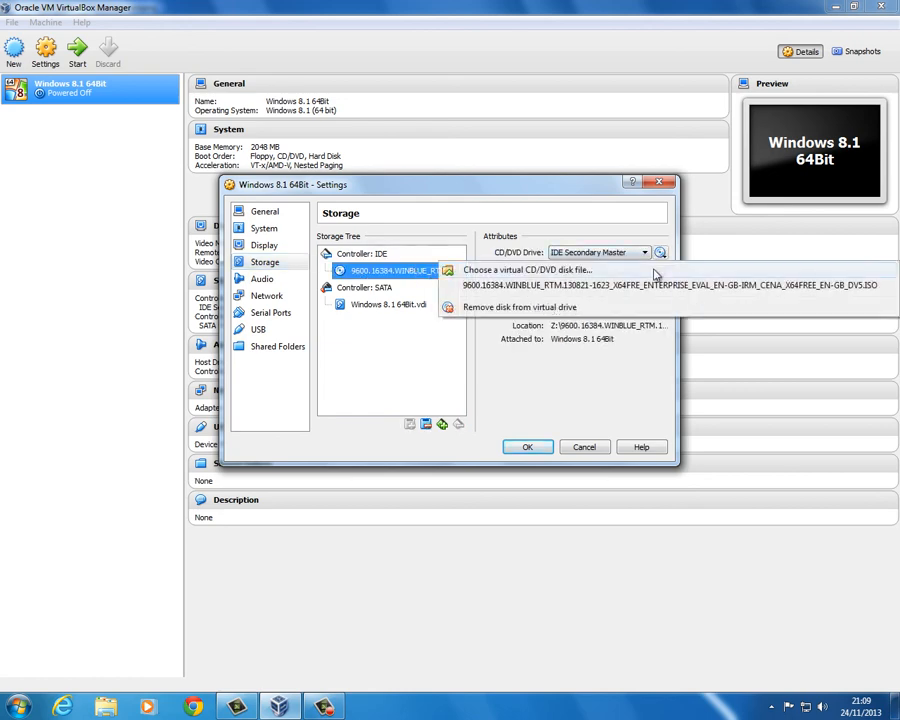
{"action": "left_click", "coordinate": [527, 270]}
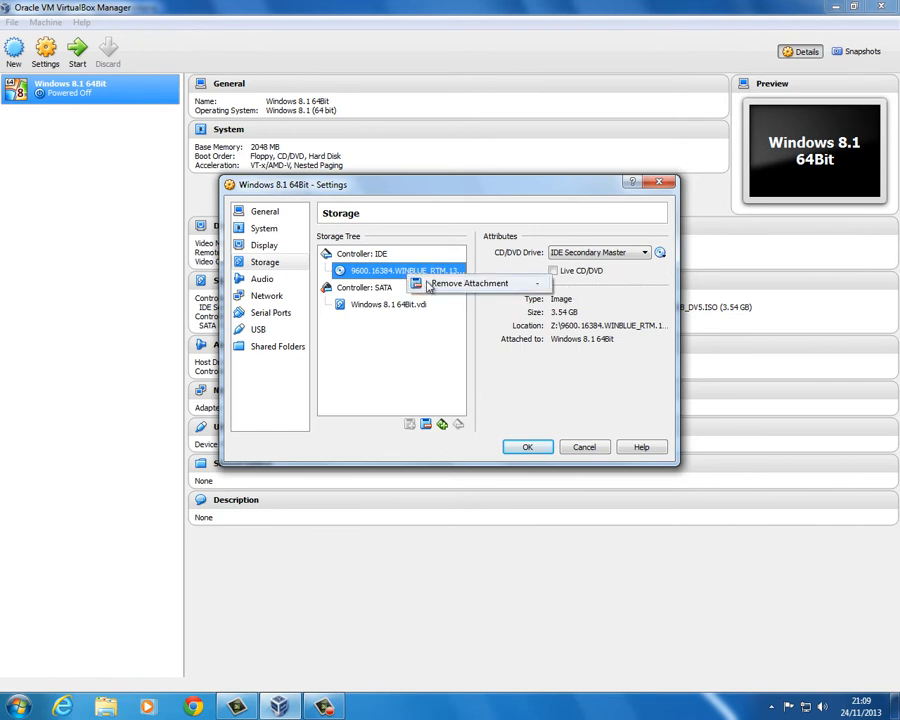
{"action": "left_click", "coordinate": [468, 283]}
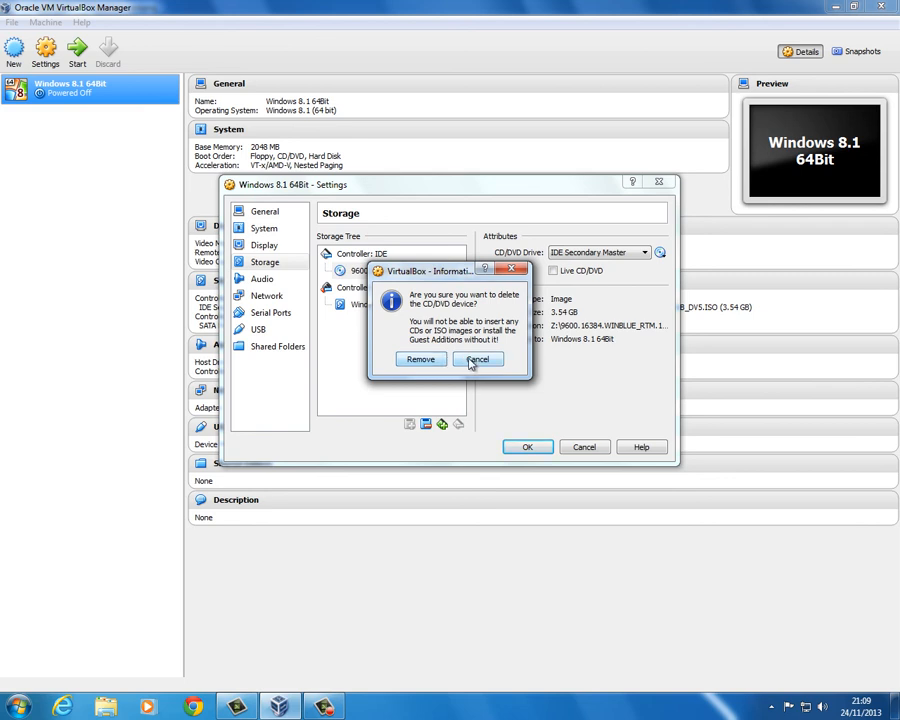
{"action": "mouse_move", "coordinate": [490, 364]}
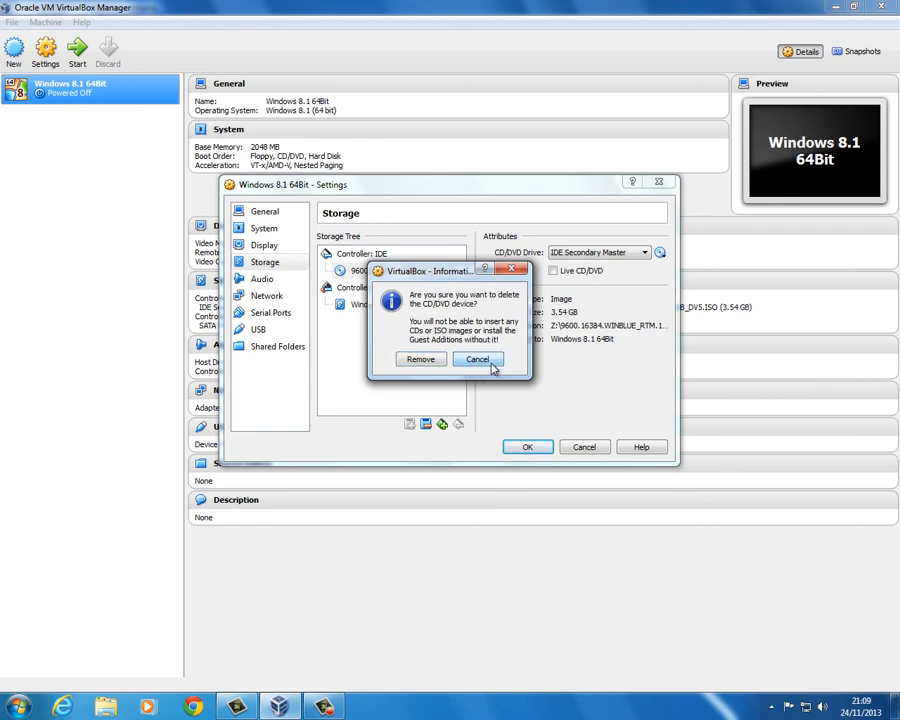
{"action": "left_click", "coordinate": [478, 359]}
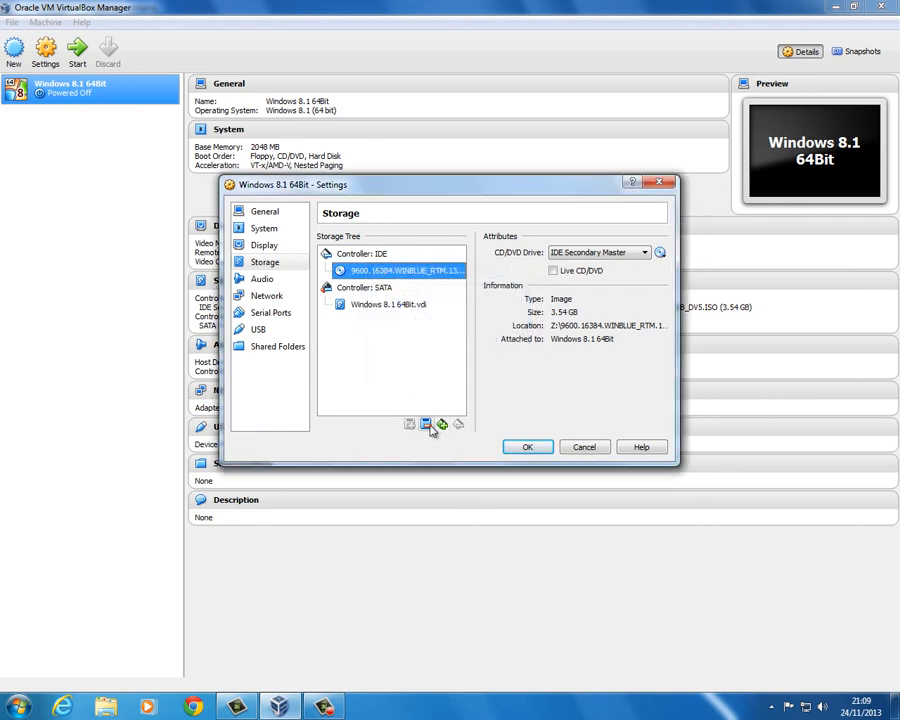
{"action": "mouse_move", "coordinate": [442, 424]}
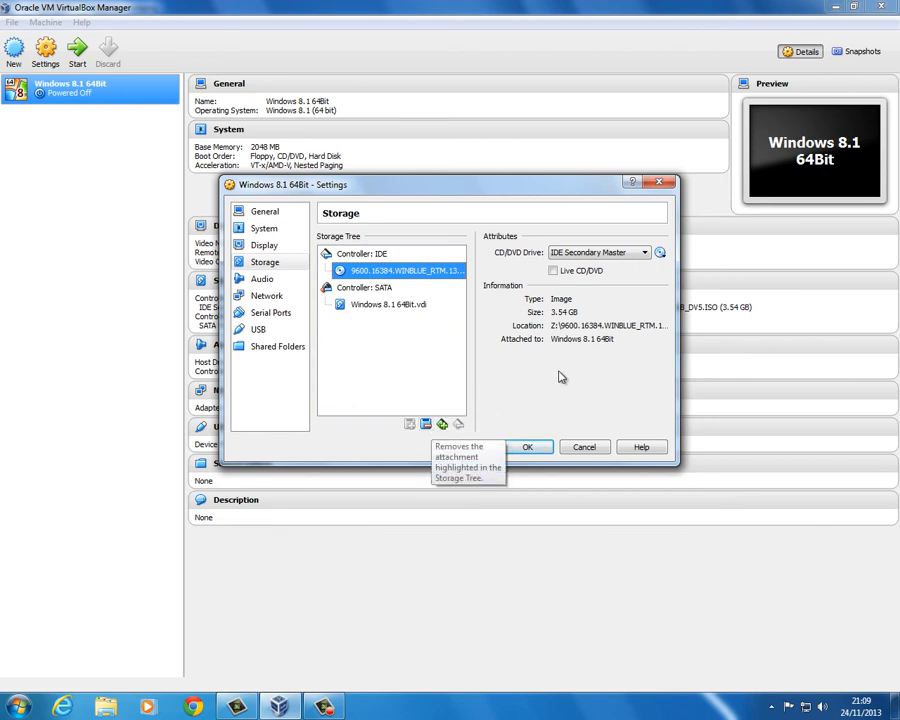
{"action": "left_click", "coordinate": [659, 252]}
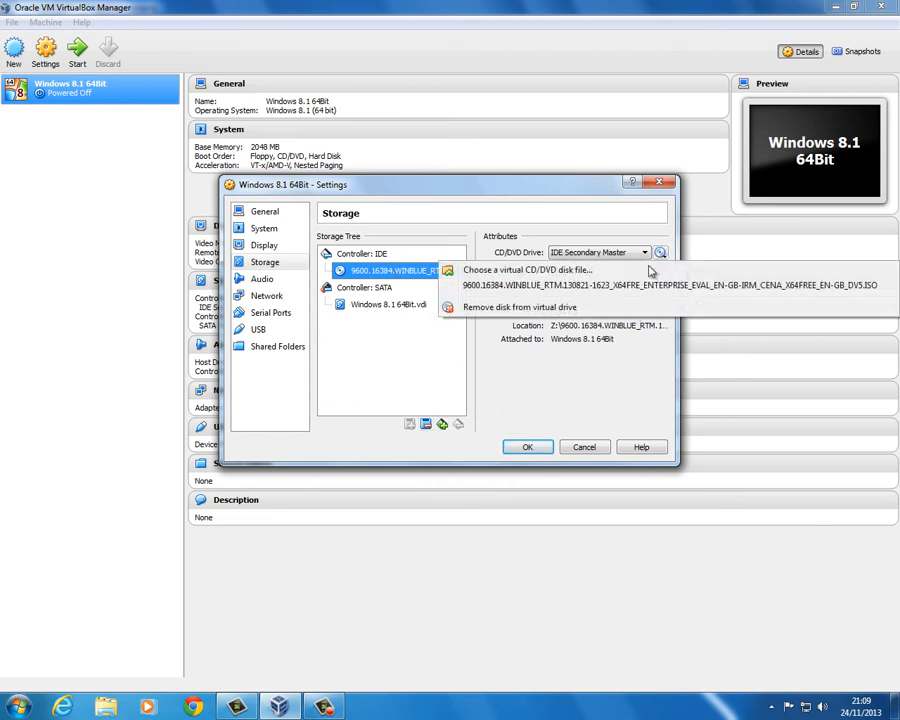
{"action": "left_click", "coordinate": [670, 285]}
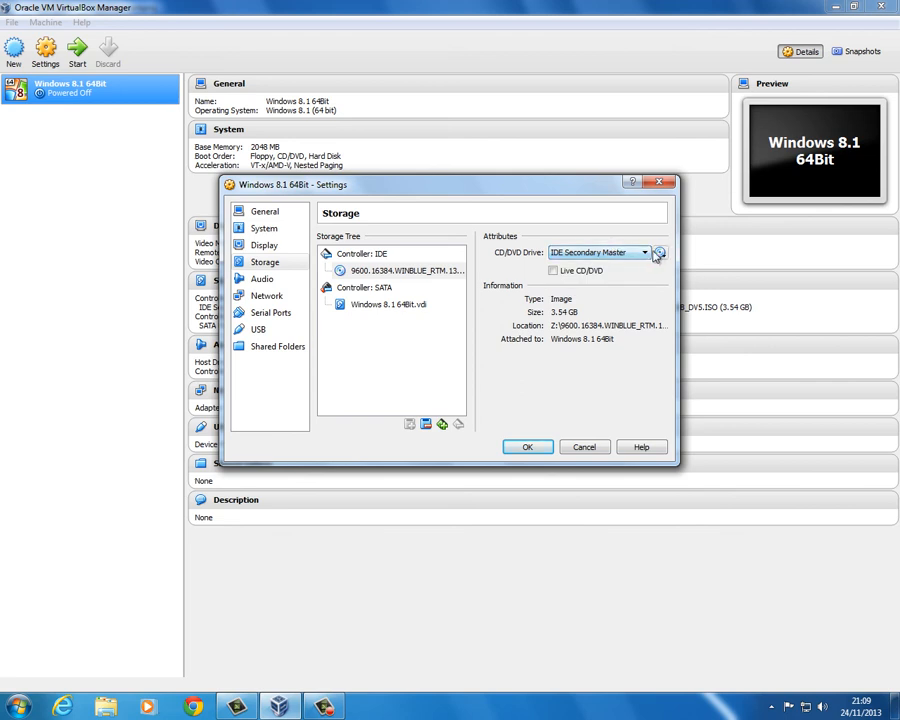
{"action": "left_click", "coordinate": [658, 252]}
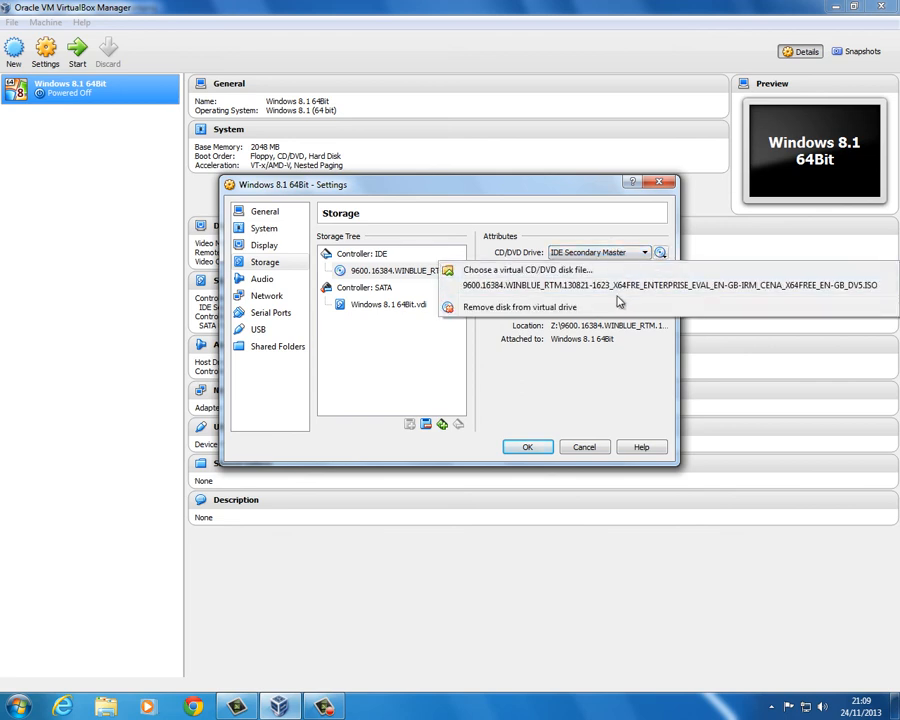
{"action": "left_click", "coordinate": [519, 307]}
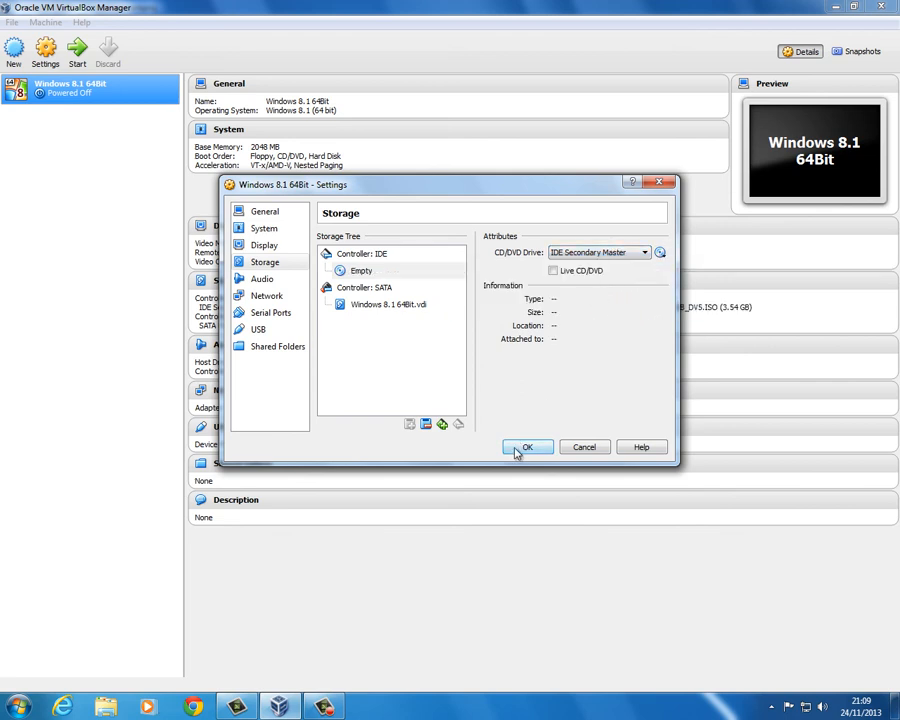
{"action": "left_click", "coordinate": [527, 447]}
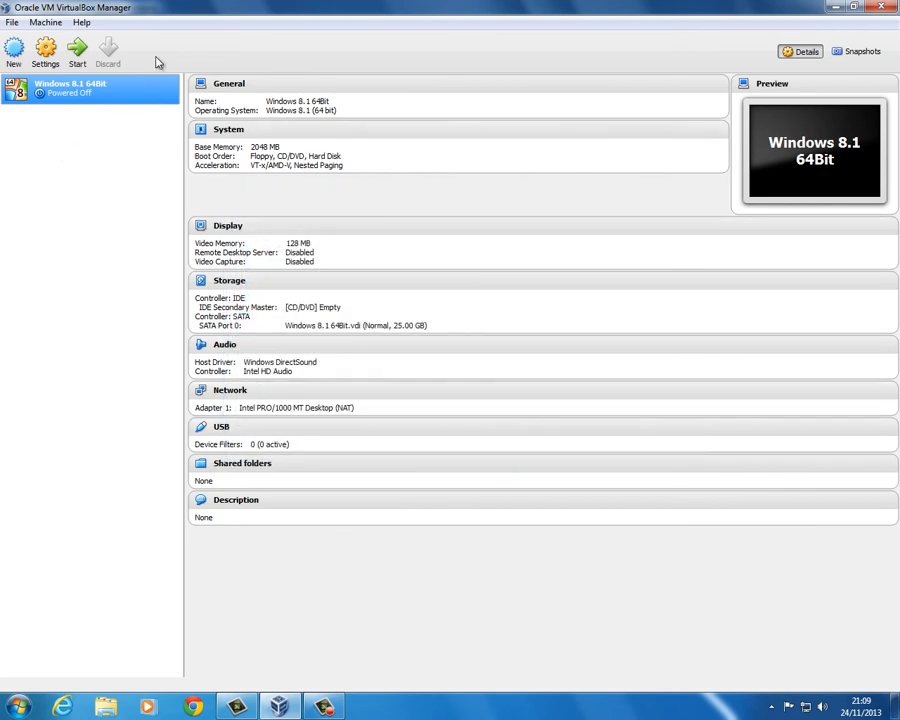
{"action": "mouse_move", "coordinate": [158, 352]}
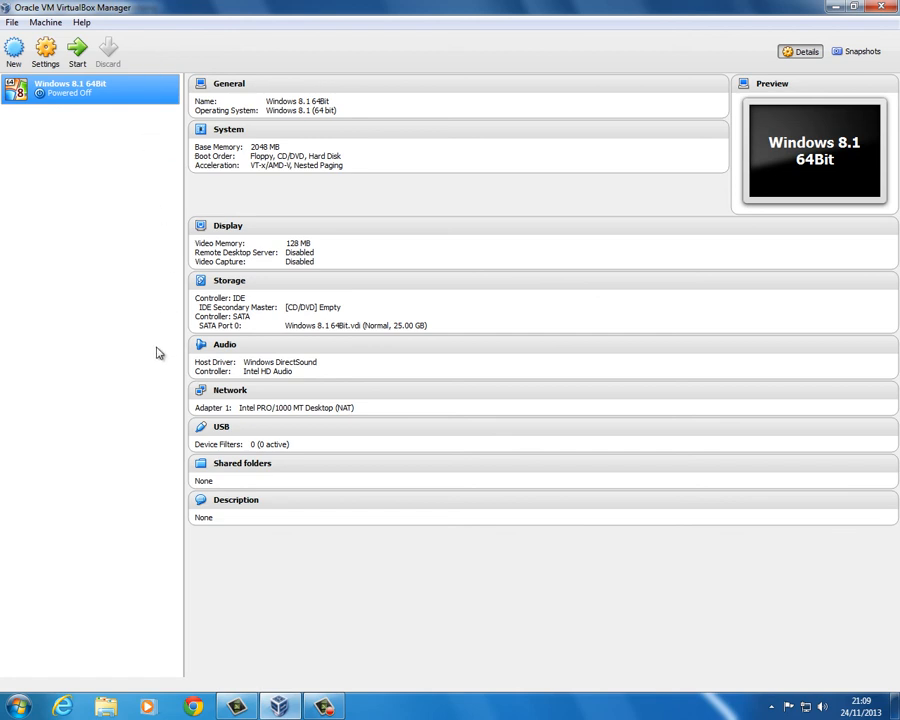